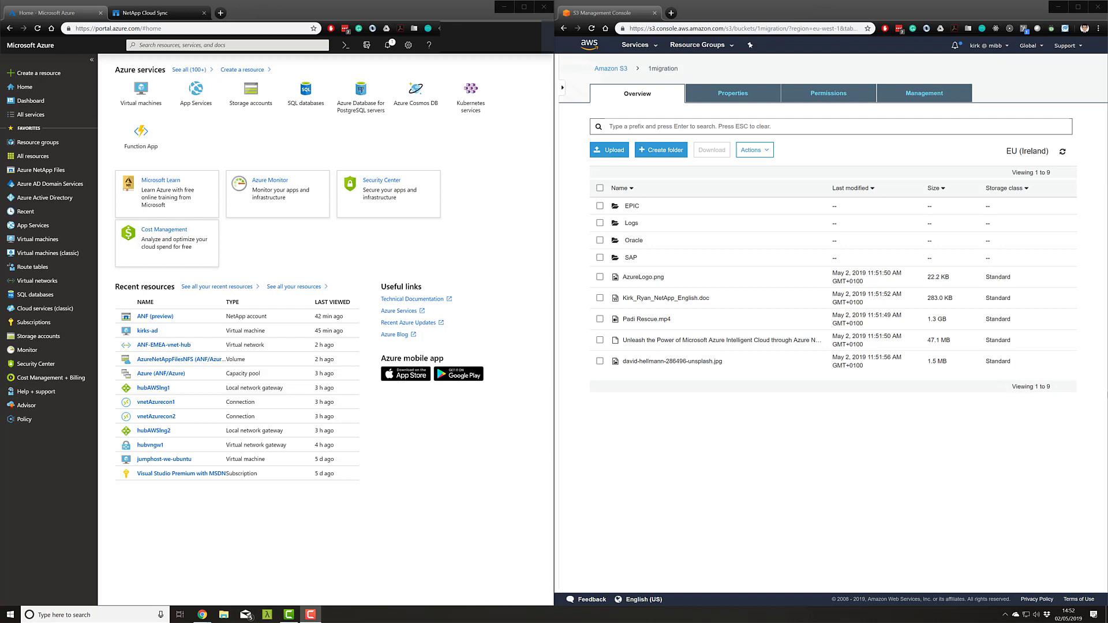
mouse_move(592, 542)
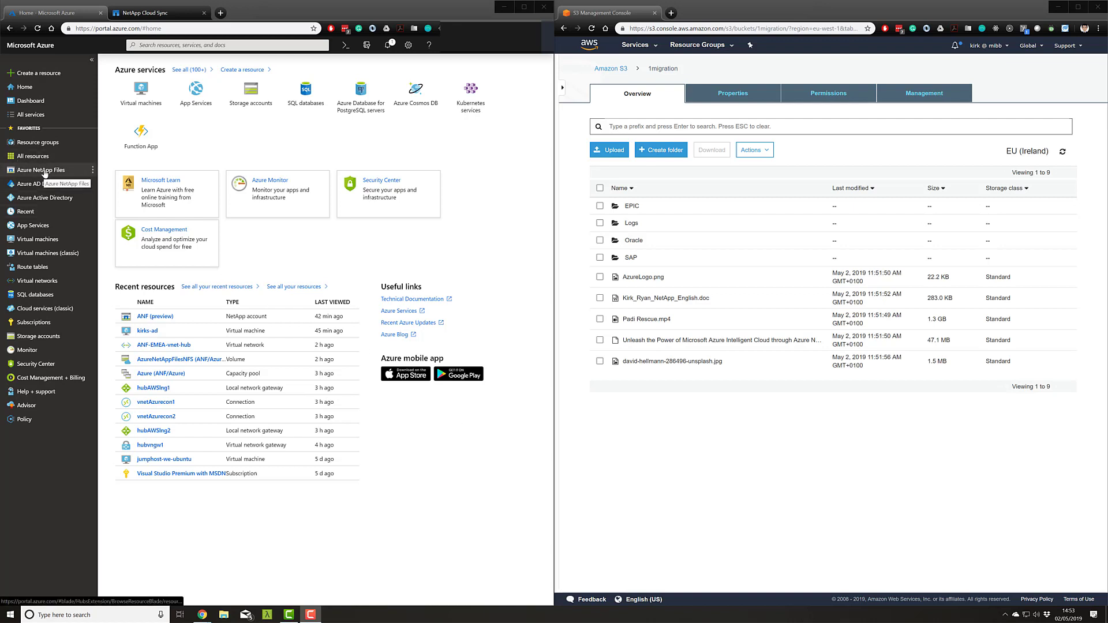
Open the ANF account and view the AzureNetAppFilesNFS volume overview (NFS, 4 TiB quota, 0% used)
left_click(39, 169)
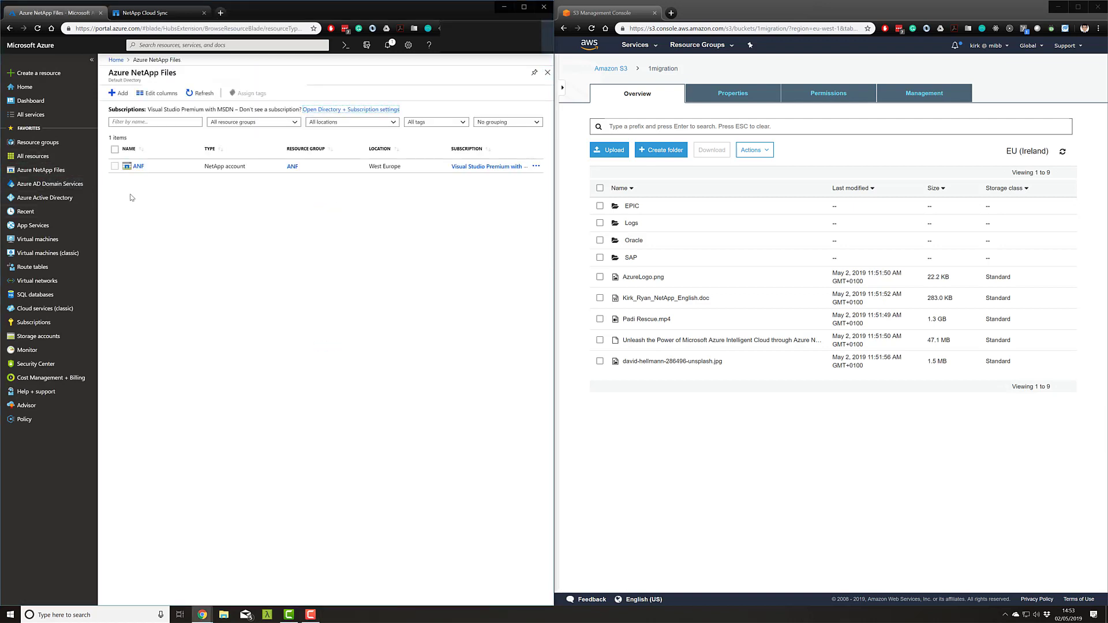
left_click(138, 167)
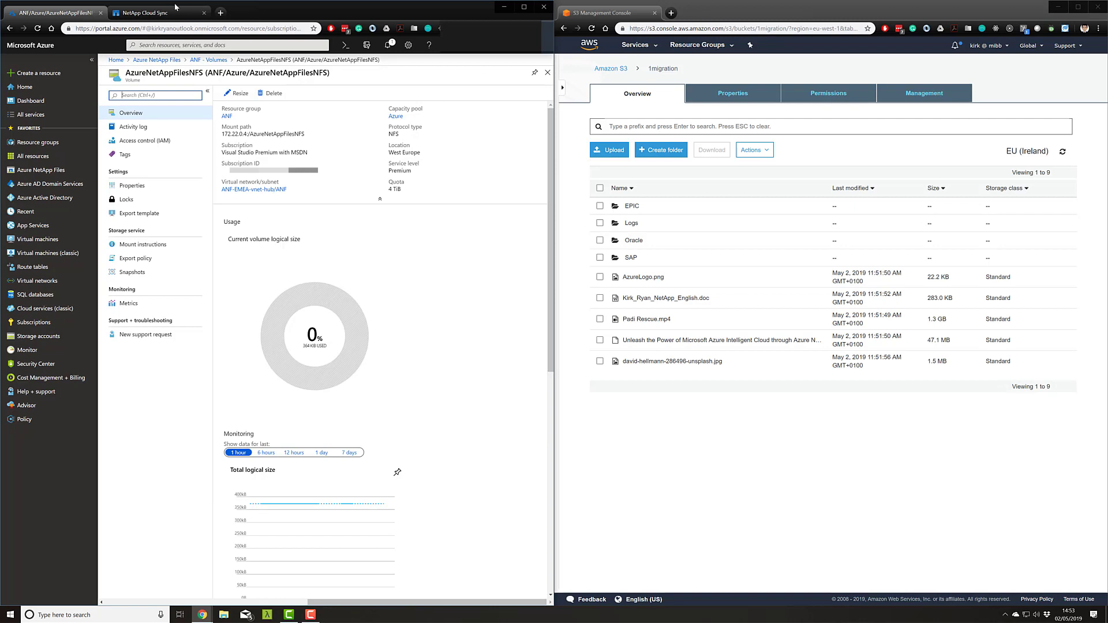
Switch to the Cloud Sync tab showing the empty Sync Relationship source and target slots
left_click(148, 12)
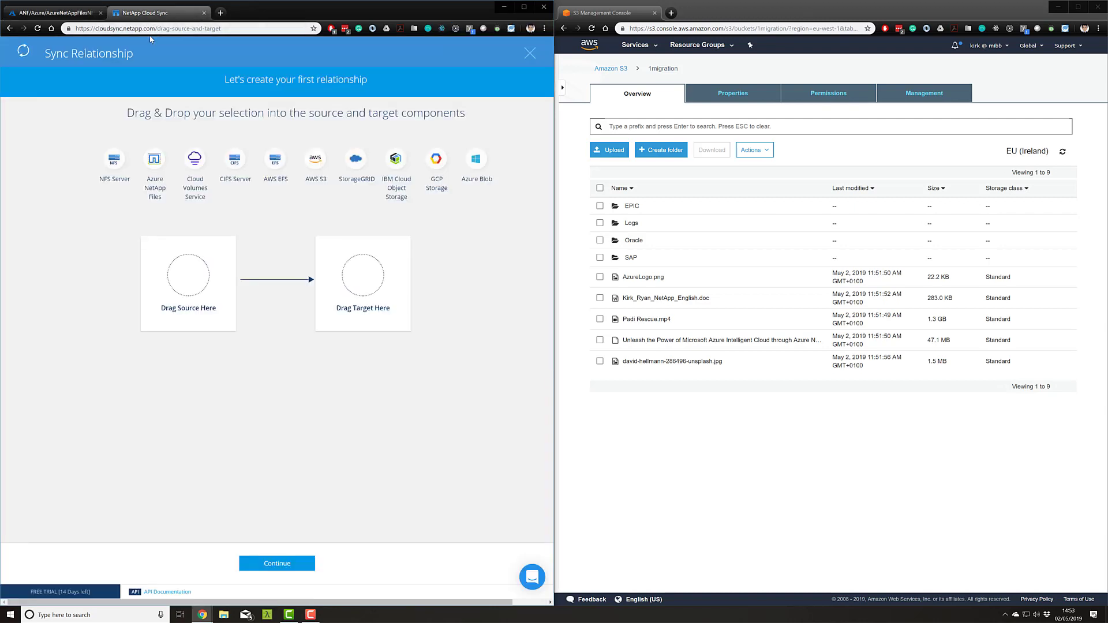
mouse_move(173, 98)
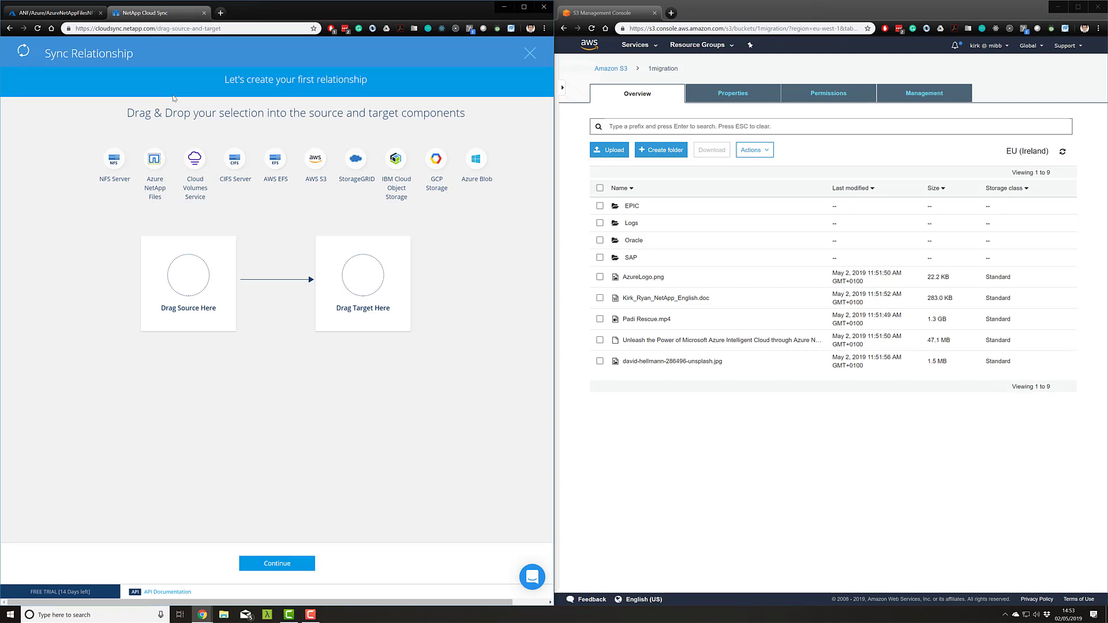
mouse_move(498, 174)
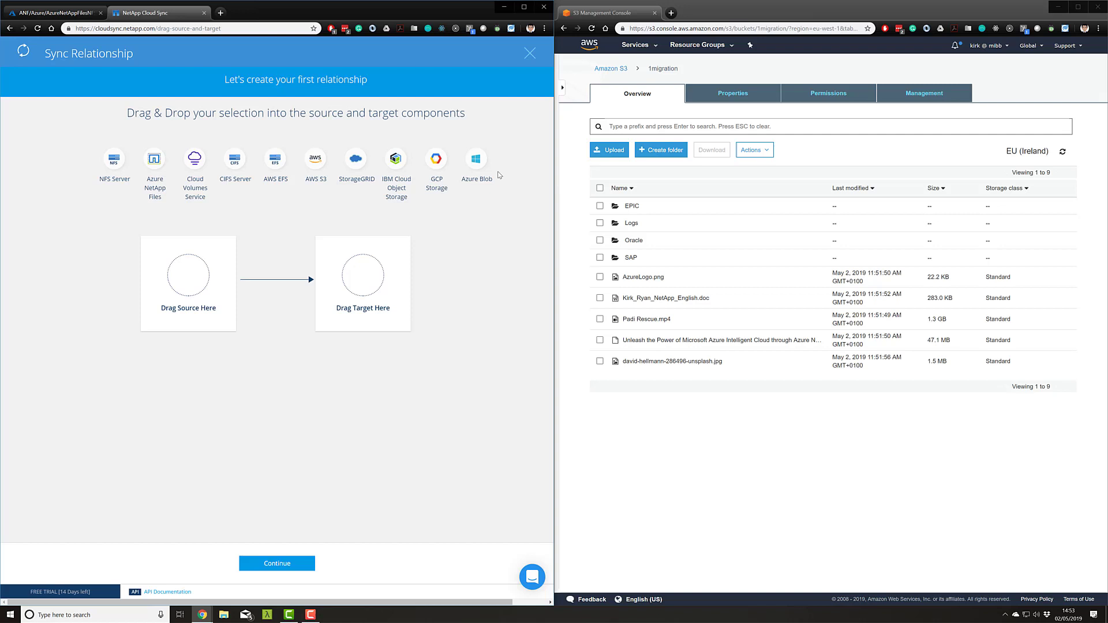
mouse_move(486, 252)
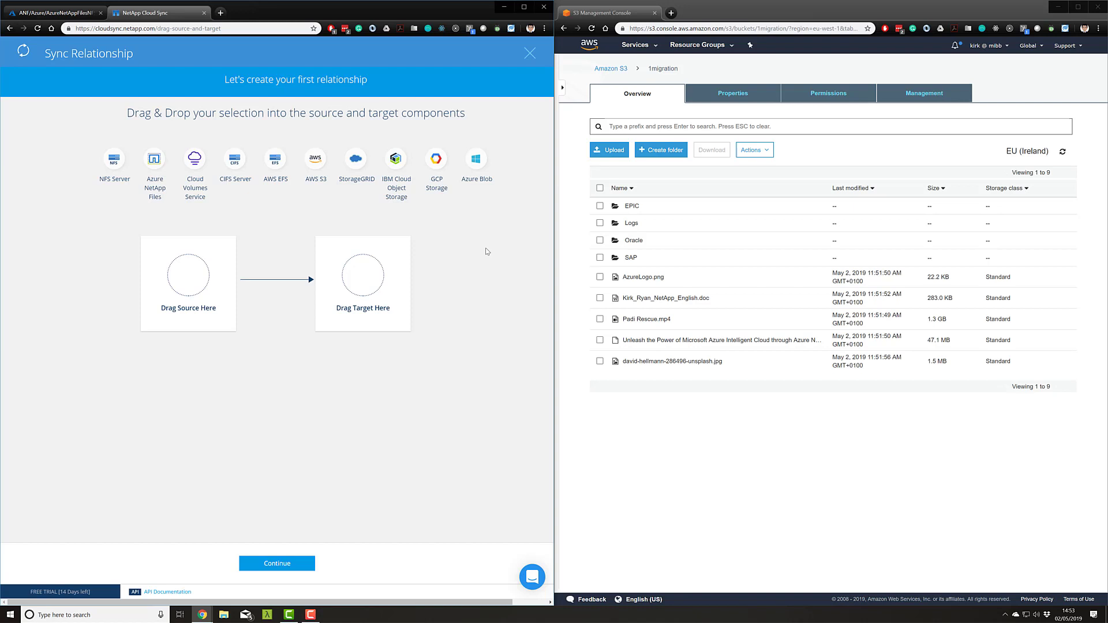
mouse_move(443, 240)
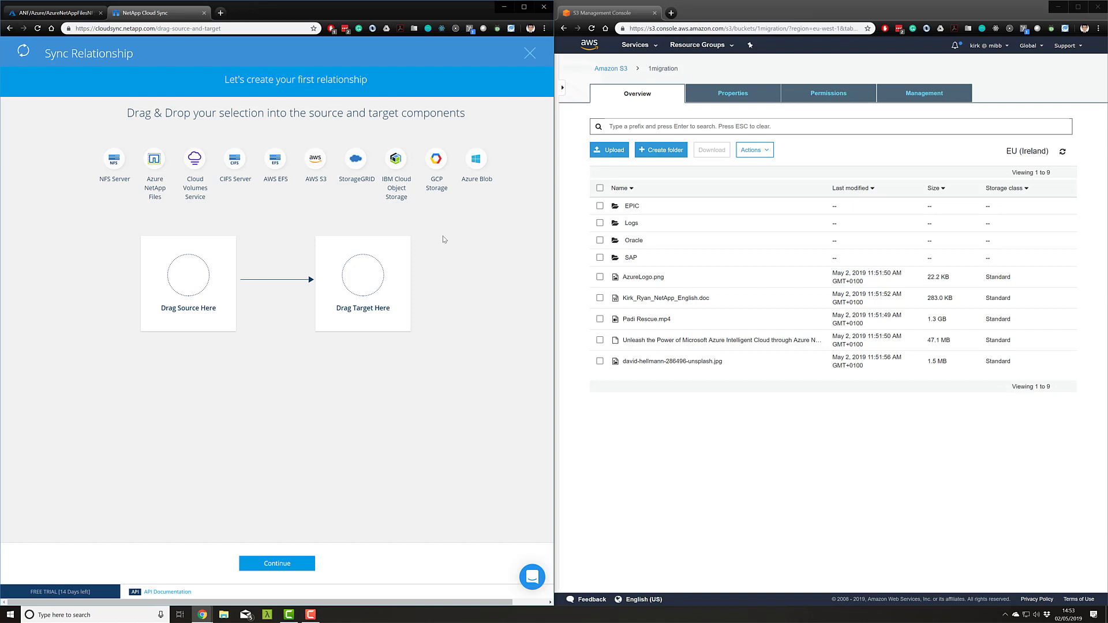
mouse_move(302, 235)
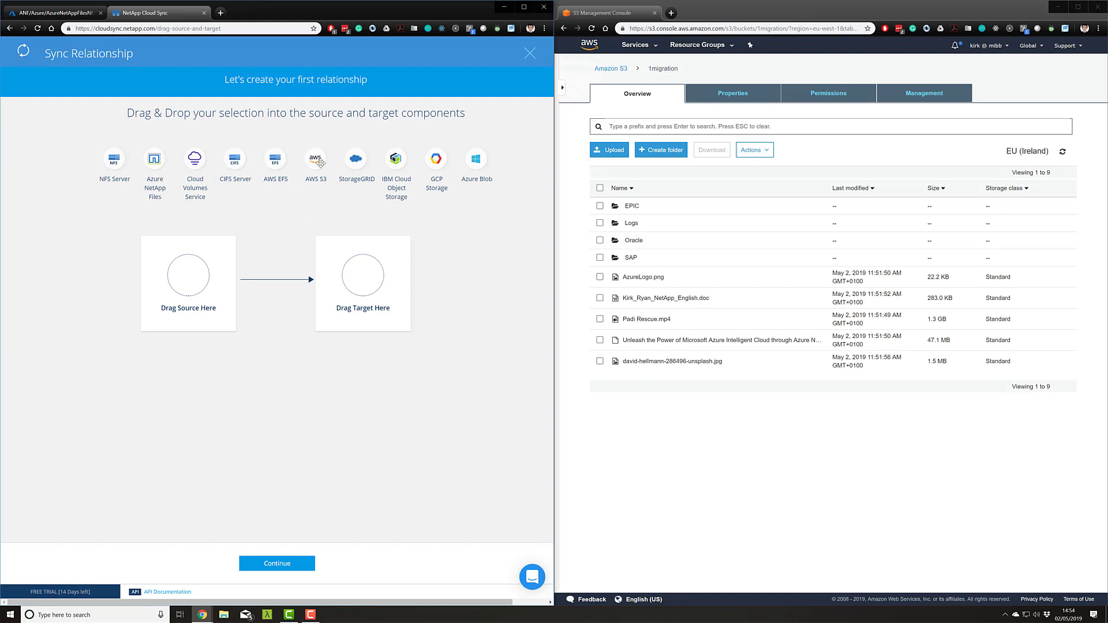
Drag AWS S3 in as the source and Azure NetApp Files as the target
left_click_drag(315, 158, 188, 275)
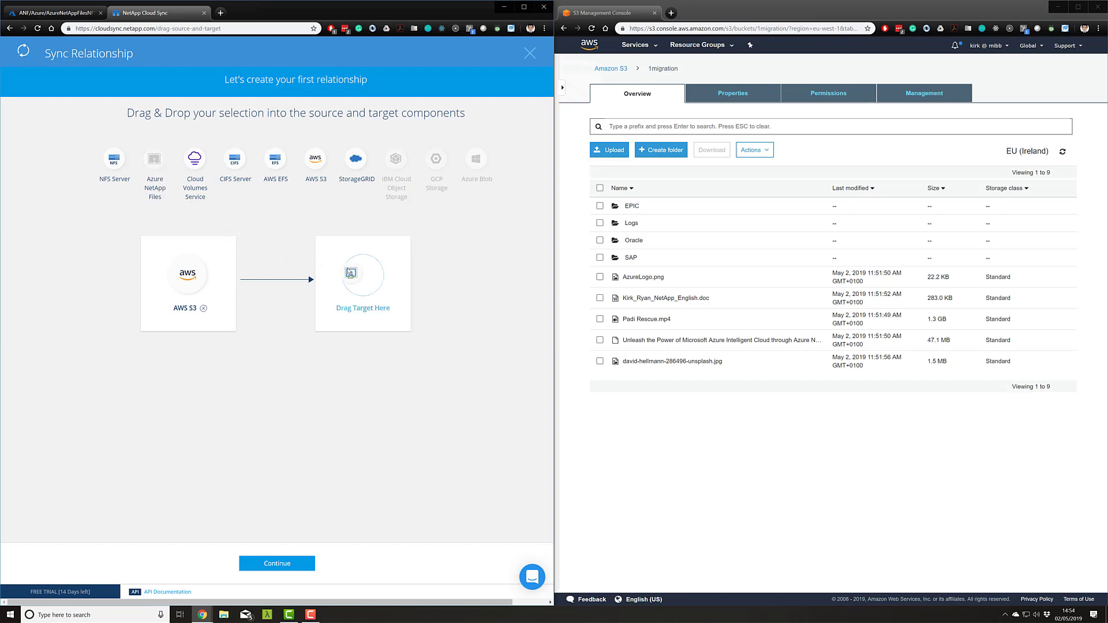
left_click_drag(154, 158, 363, 274)
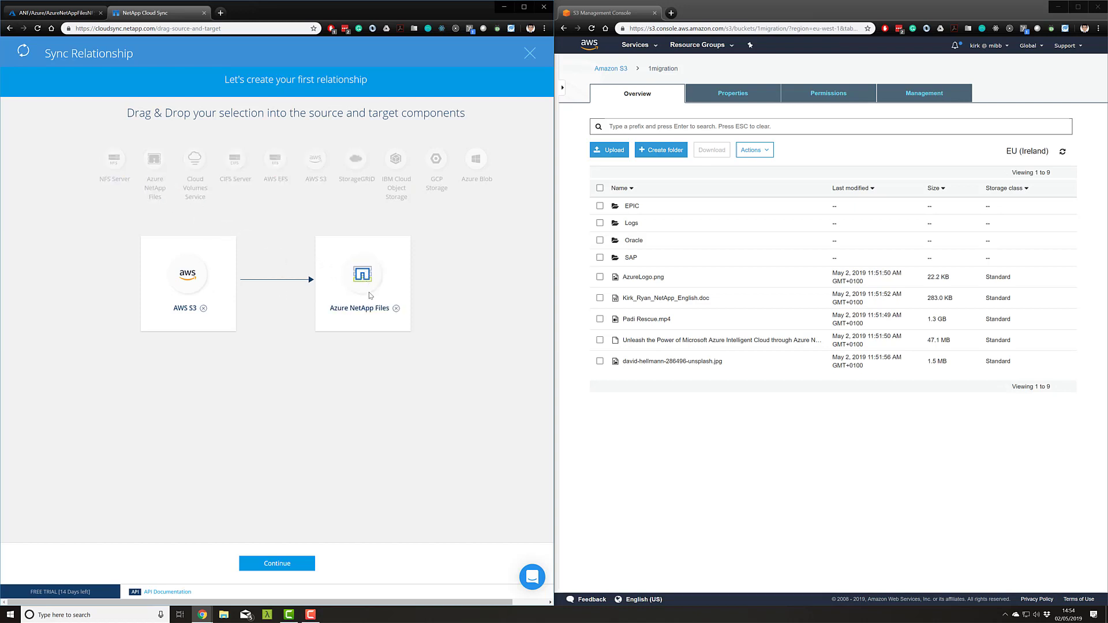
mouse_move(218, 290)
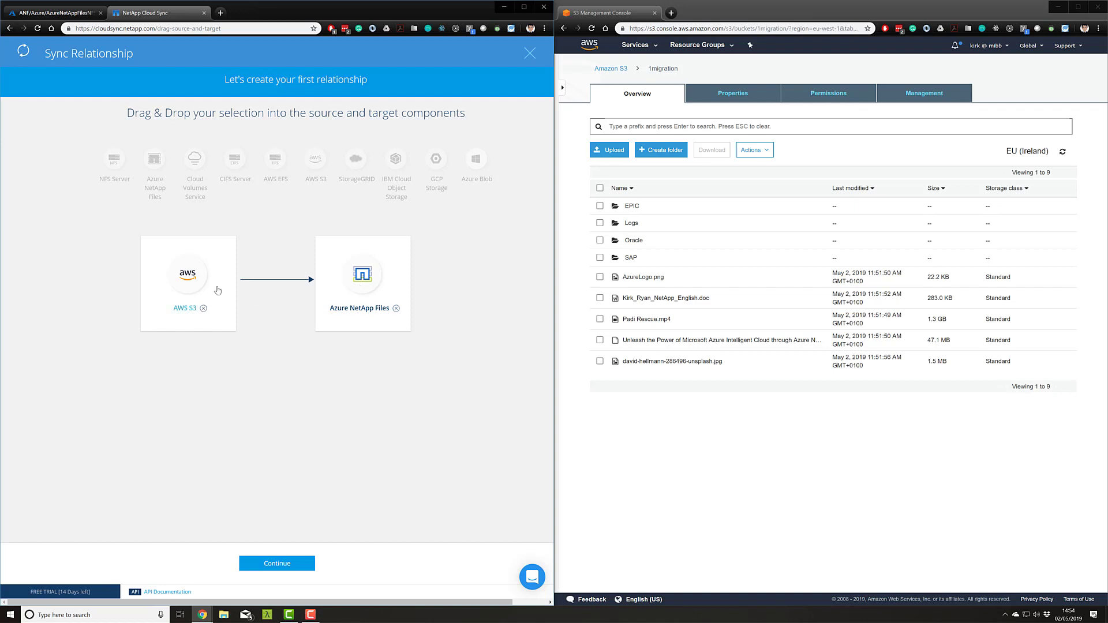
mouse_move(321, 530)
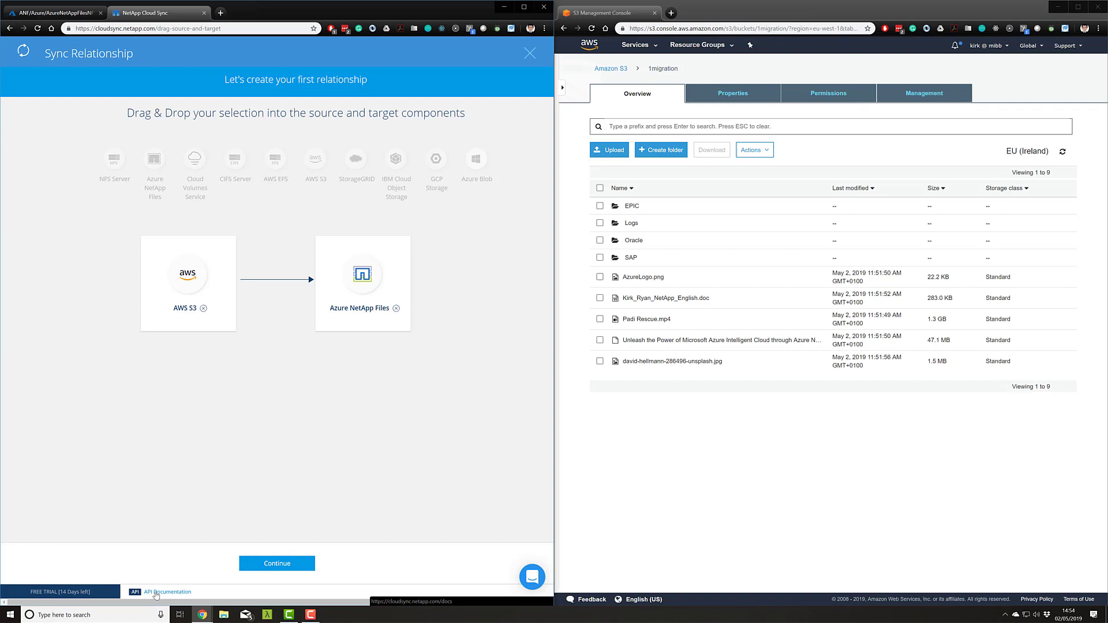
left_click(167, 591)
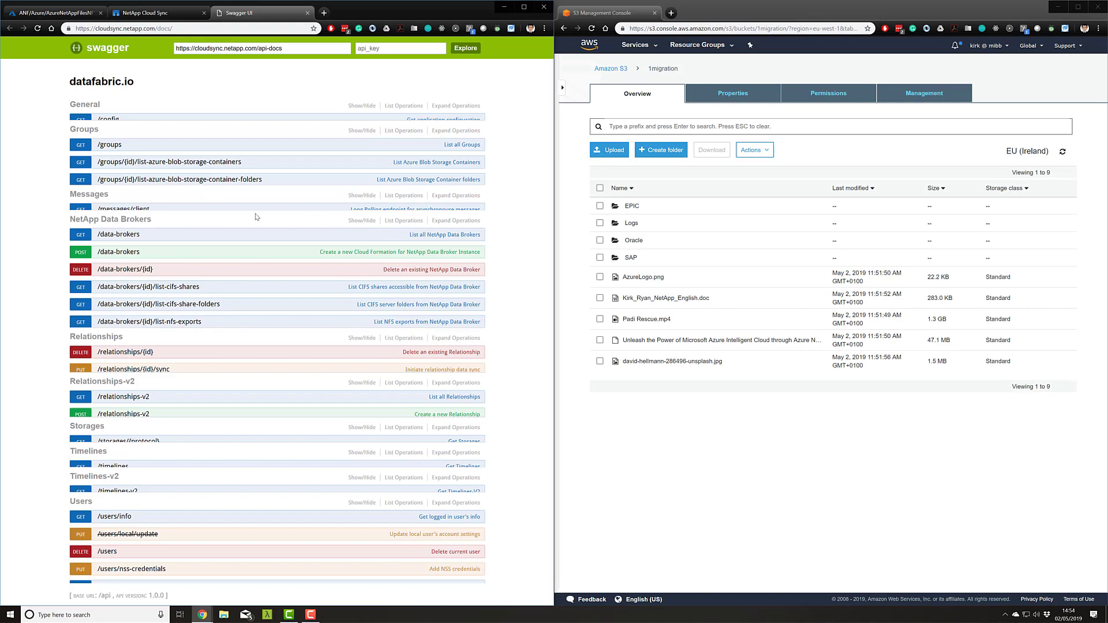
scroll("down", 3)
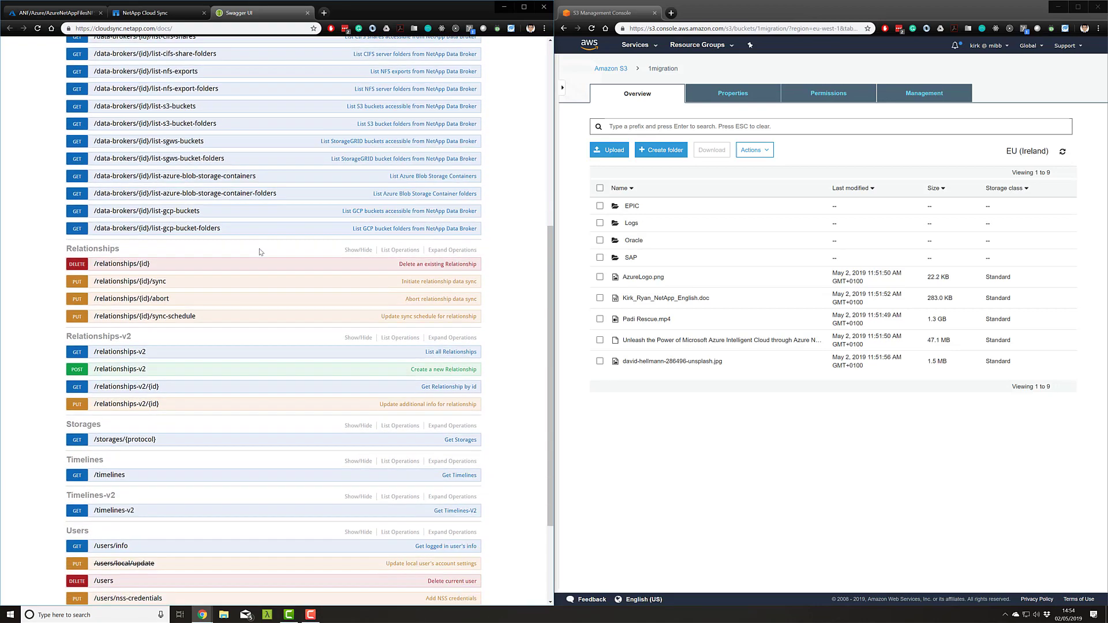
scroll("down", 3)
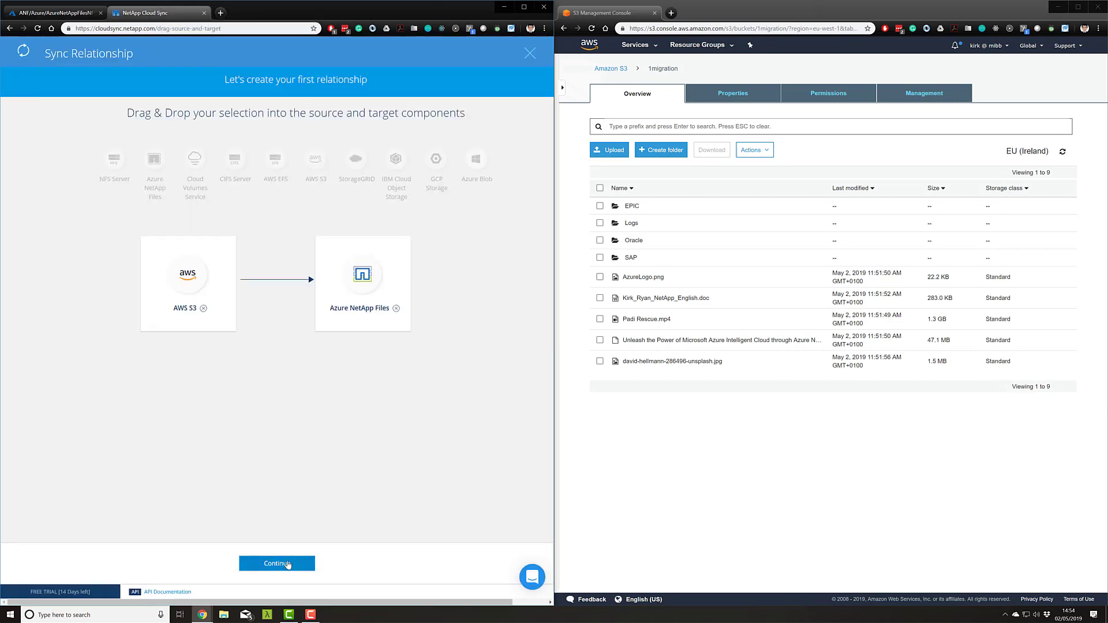
Advance the wizard to the Data Broker step listing AzureBroker and AWSBroker
left_click(277, 563)
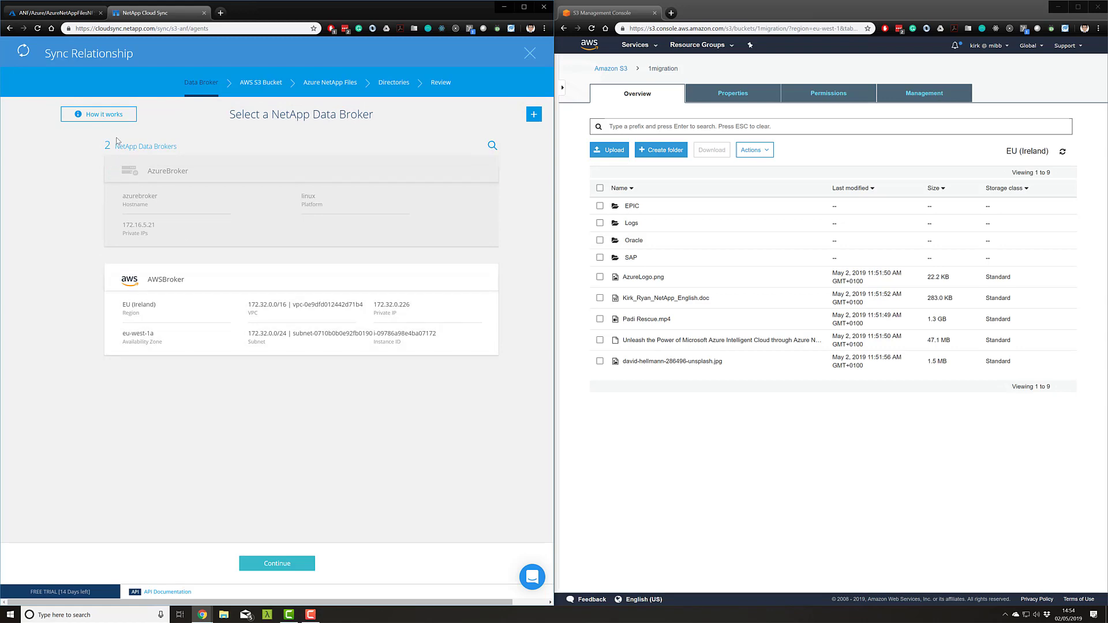
Open the How It Works dialog about the data broker between AWS S3 and Azure NetApp Files
left_click(98, 113)
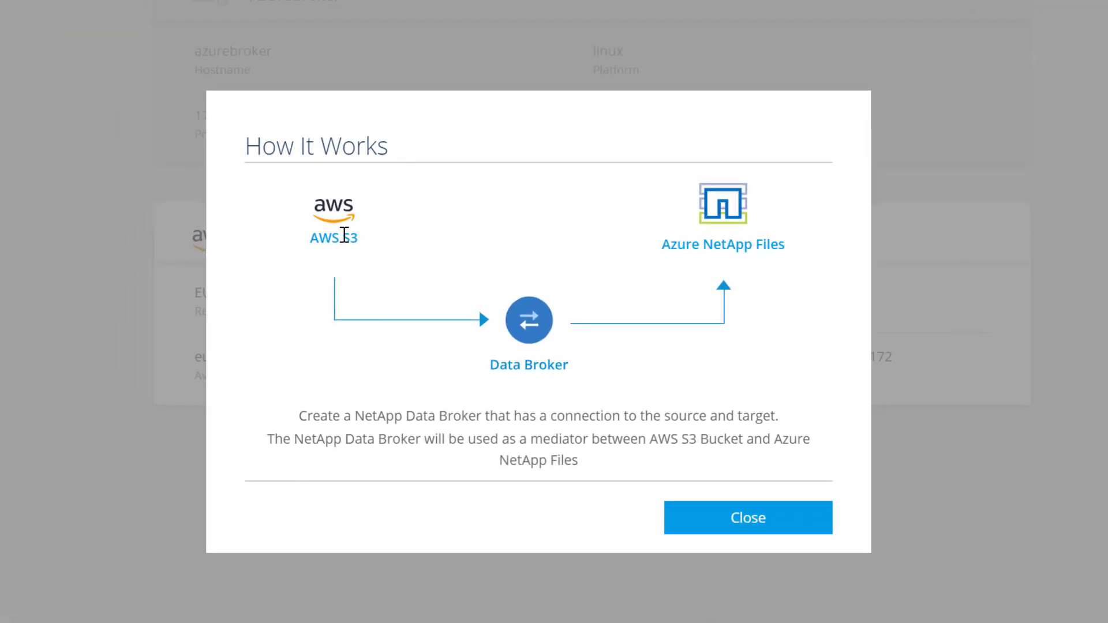
mouse_move(566, 353)
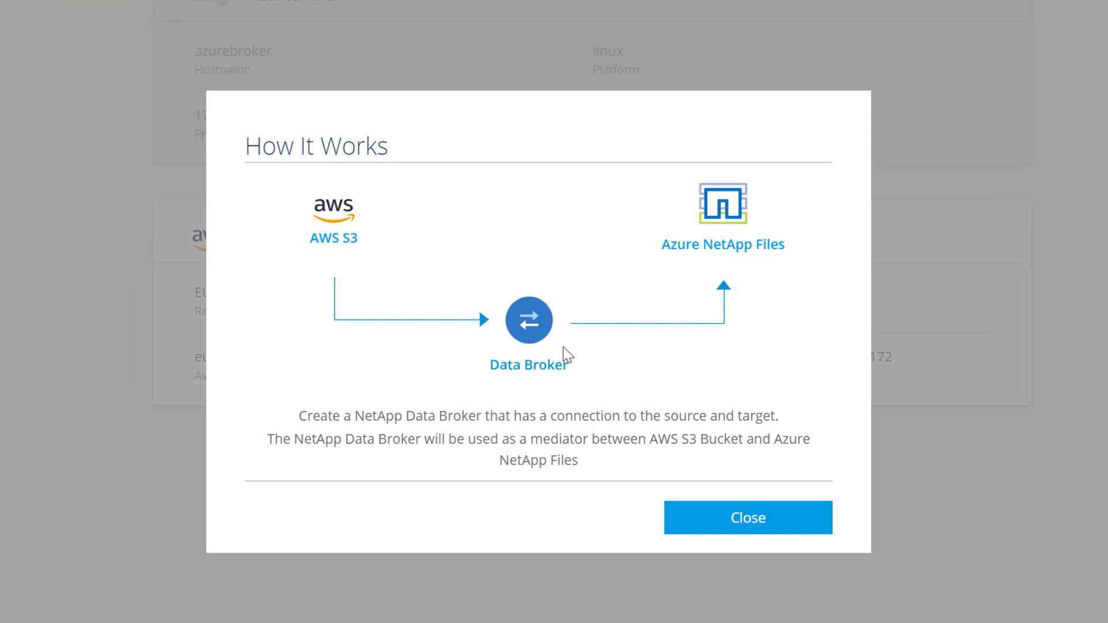
mouse_move(541, 327)
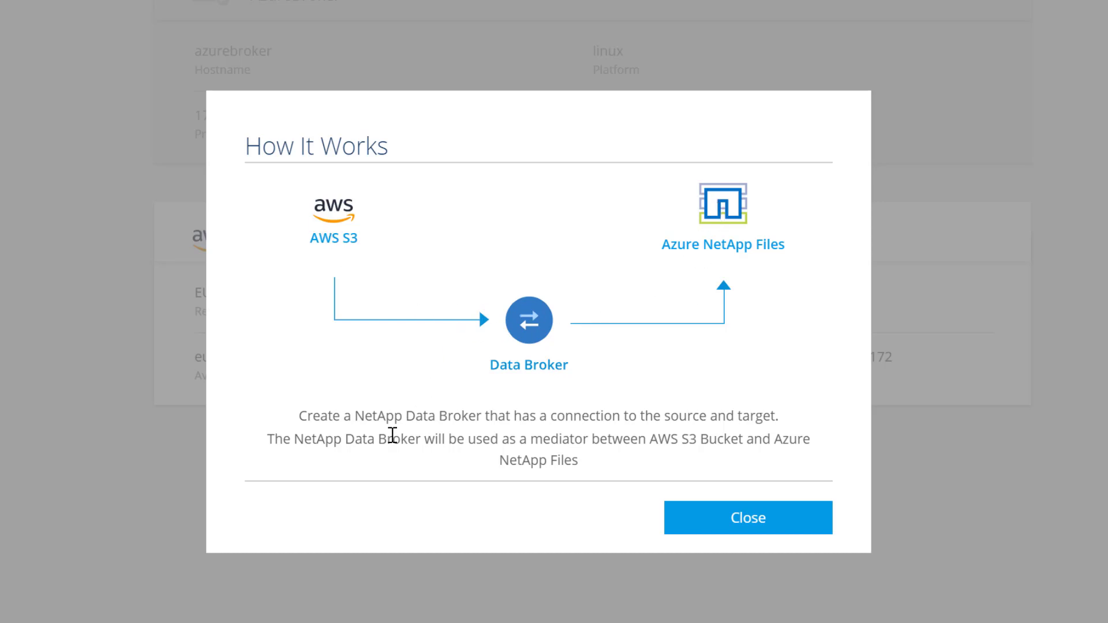
mouse_move(661, 444)
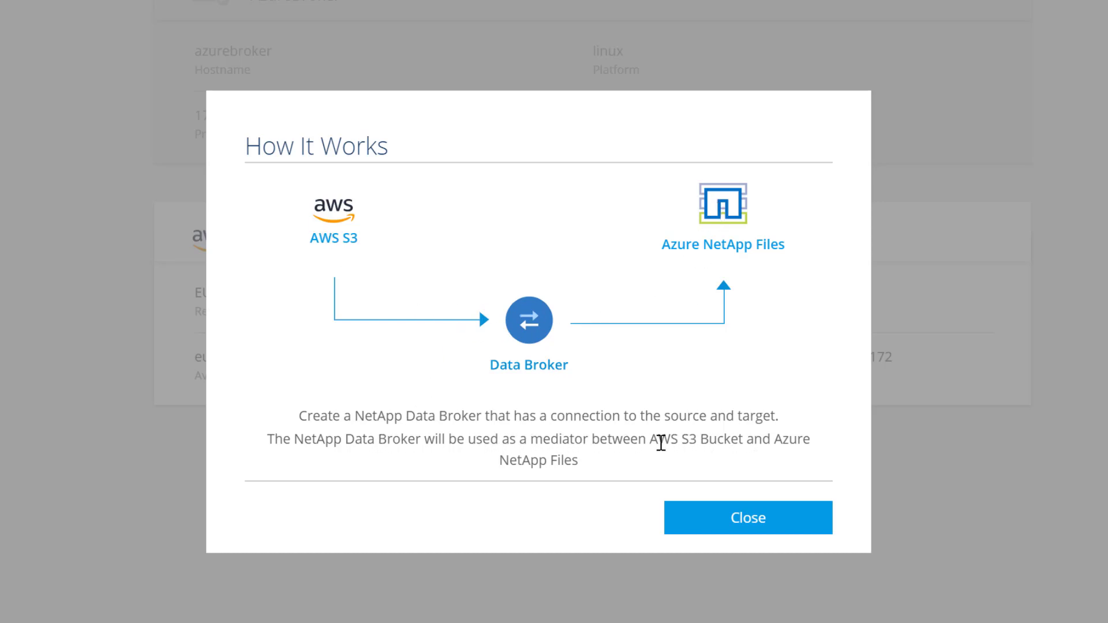
mouse_move(658, 465)
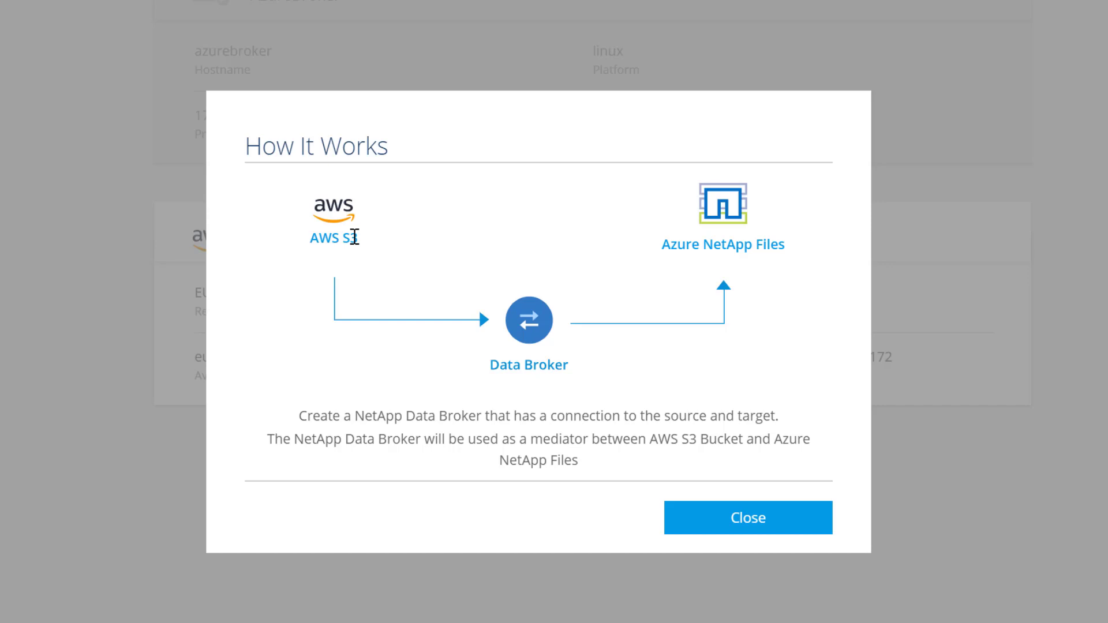
mouse_move(539, 304)
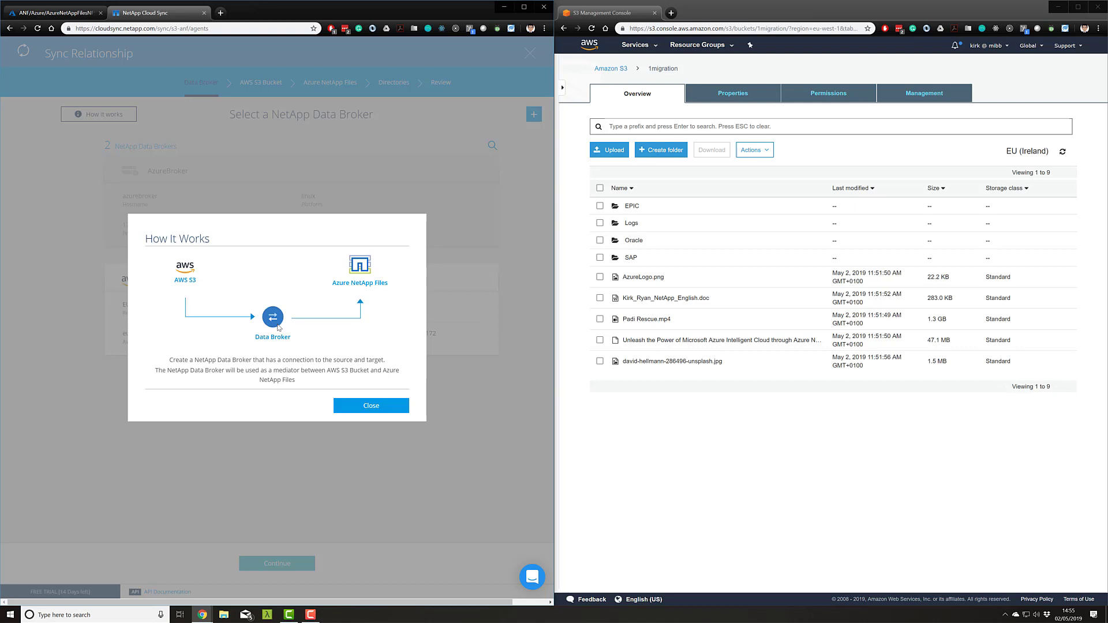
mouse_move(317, 372)
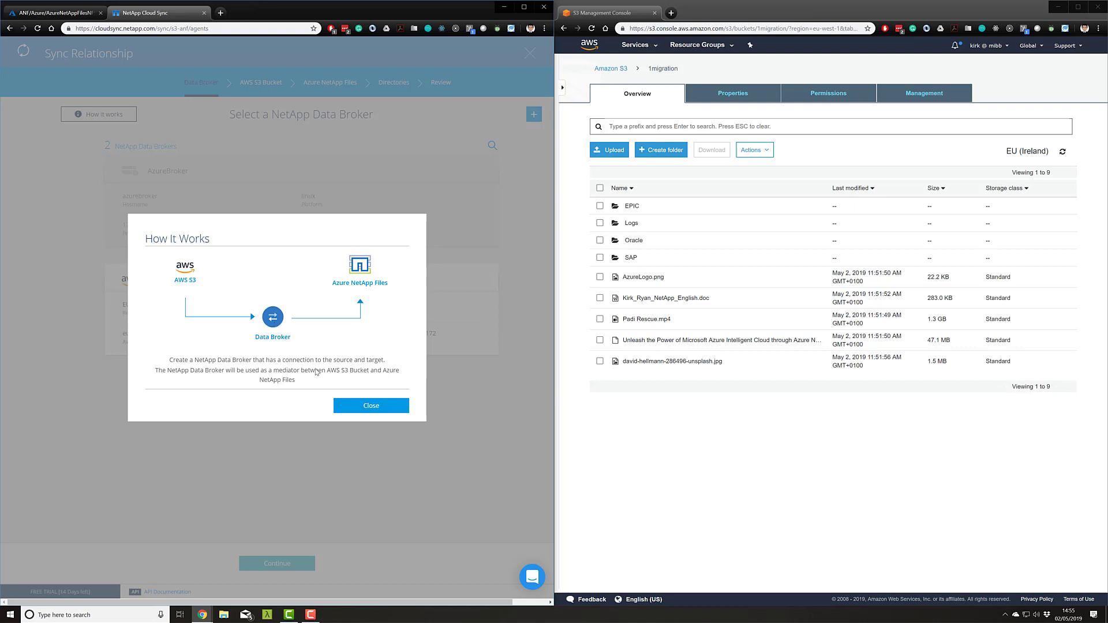
Dismiss How It Works and continue with AWSBroker to the bucket list showing 1migration
left_click(370, 406)
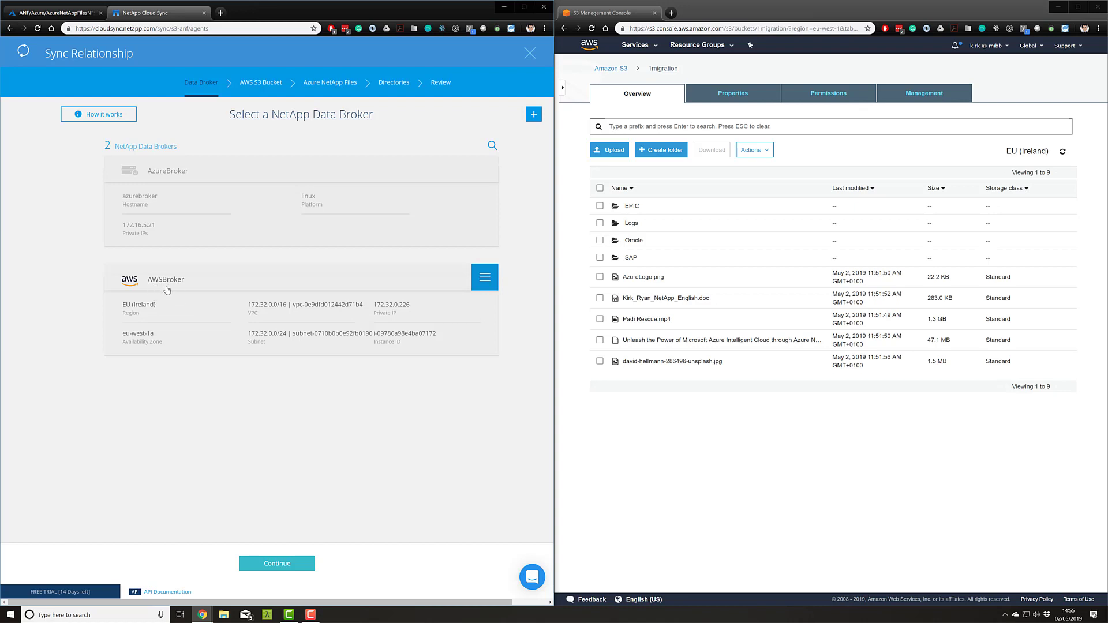
mouse_move(163, 289)
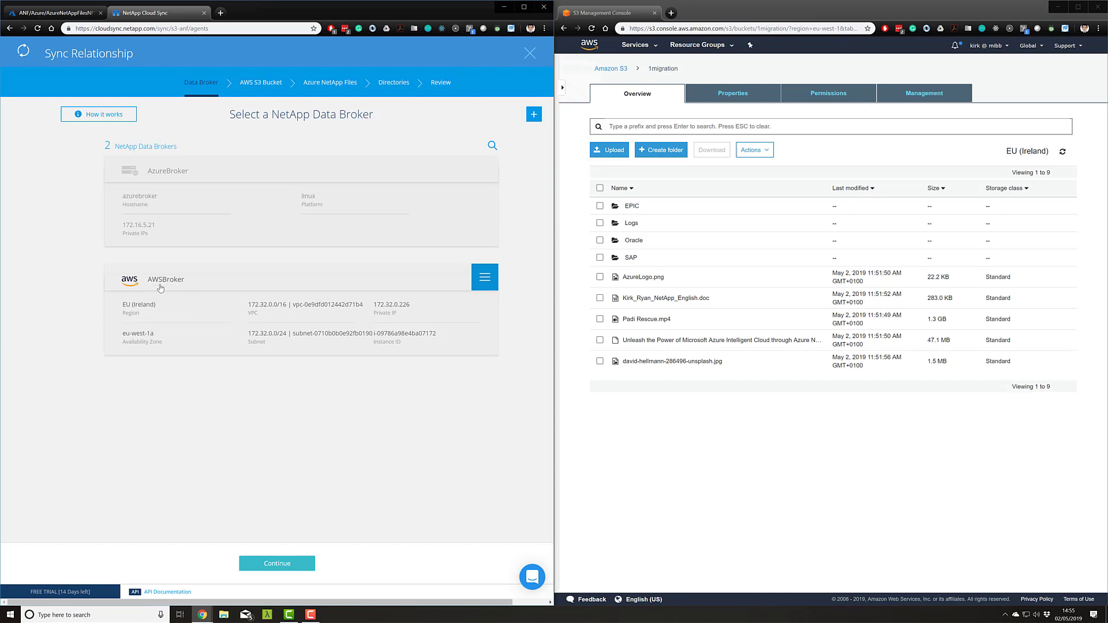
mouse_move(165, 283)
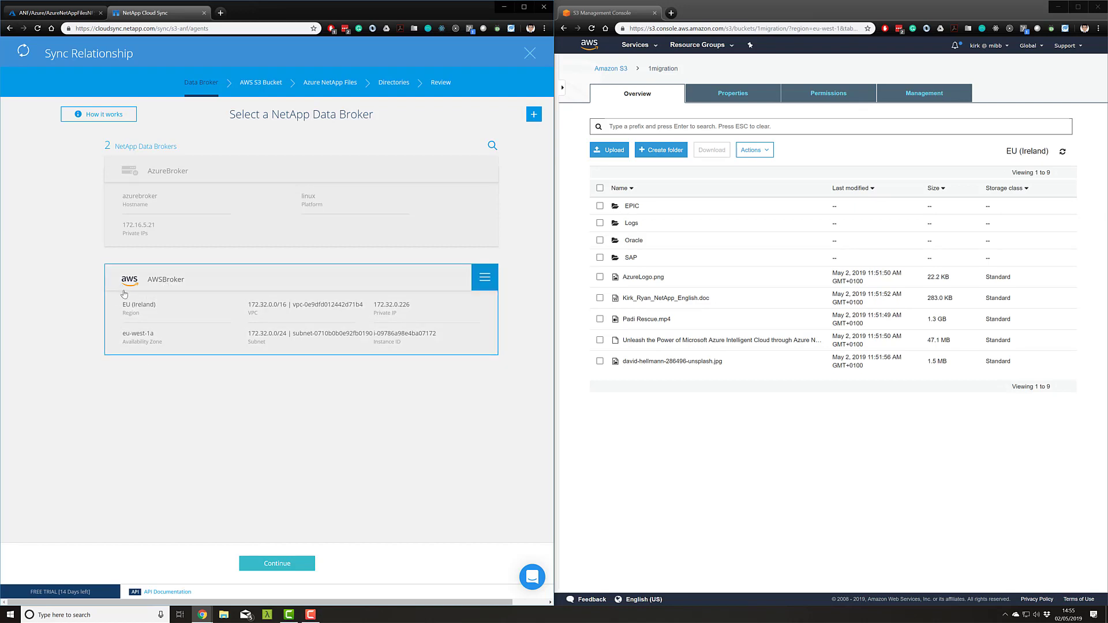
left_click(277, 563)
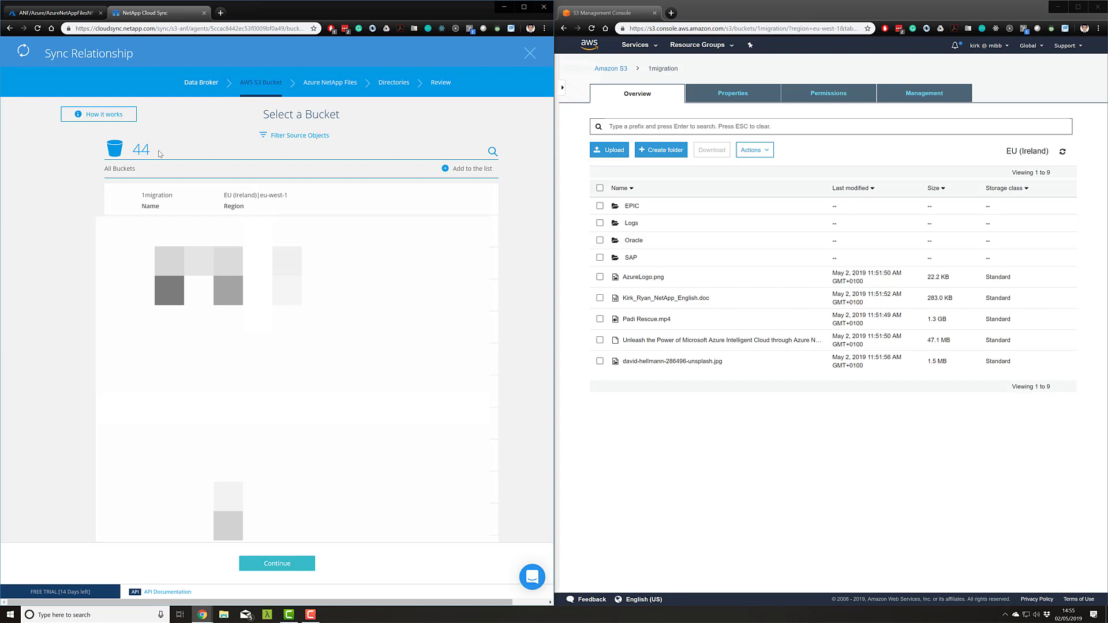
Select the 1migration bucket (EU Ireland) as source and continue to the target server step
left_click(157, 198)
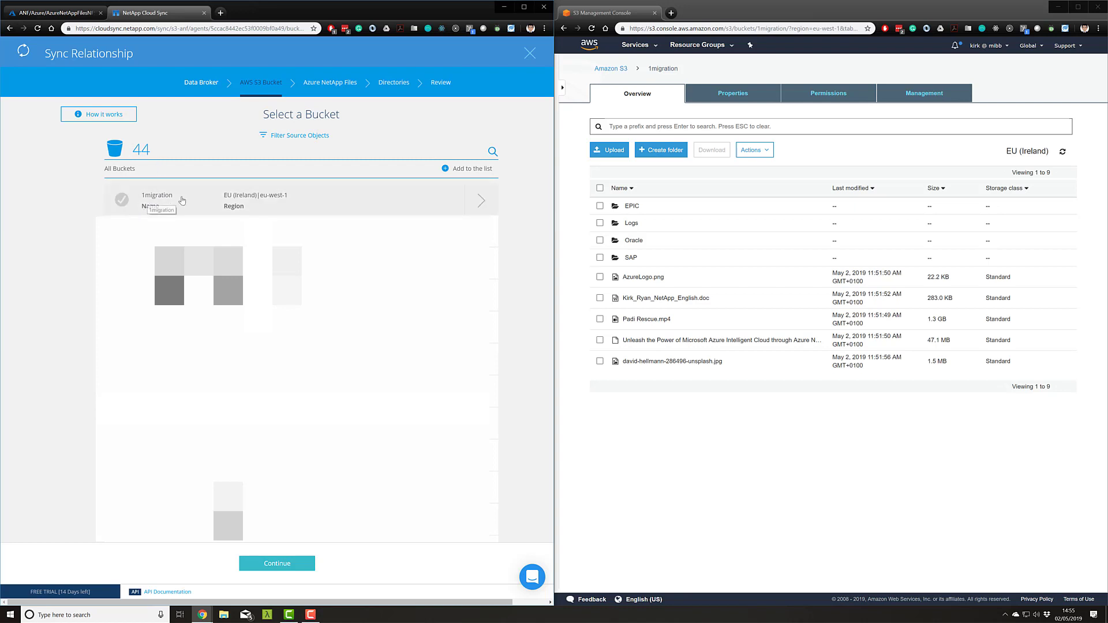
left_click(121, 199)
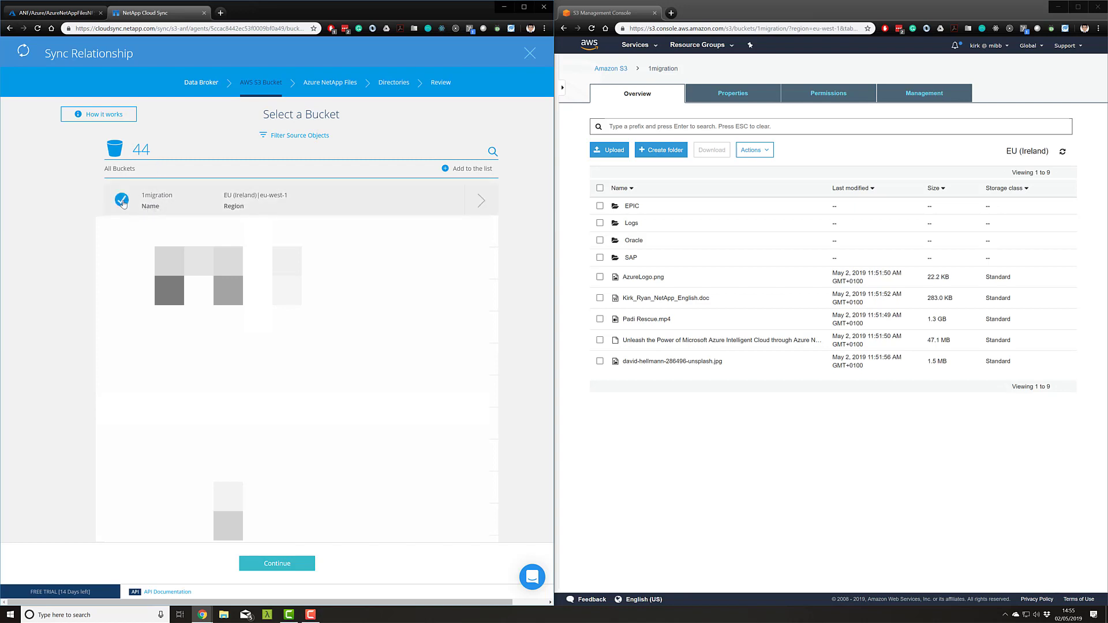
left_click(121, 199)
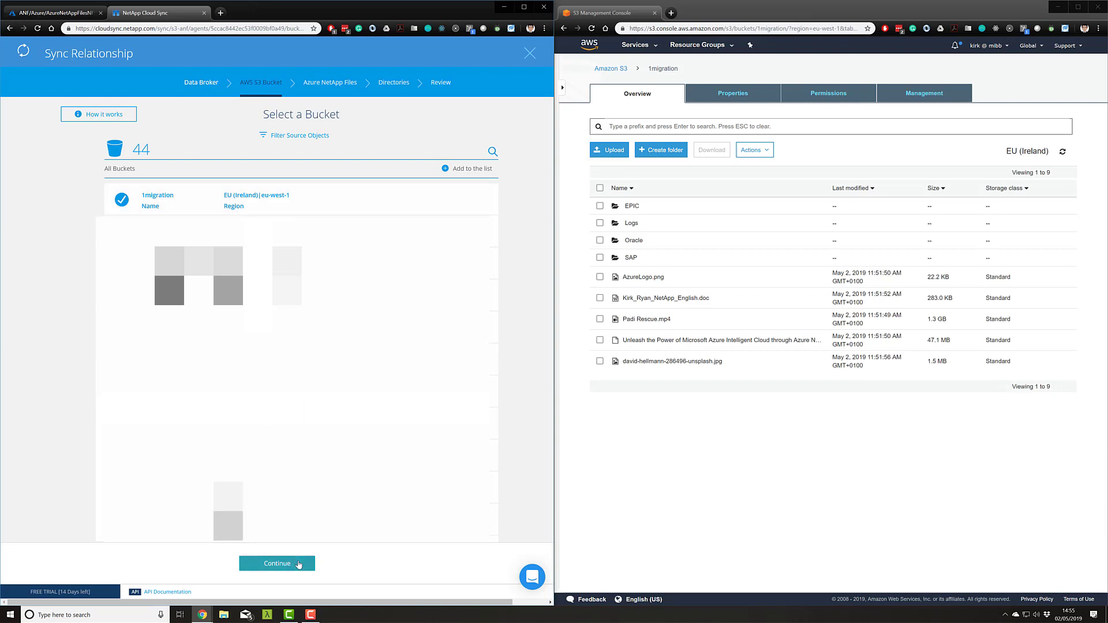
left_click(276, 564)
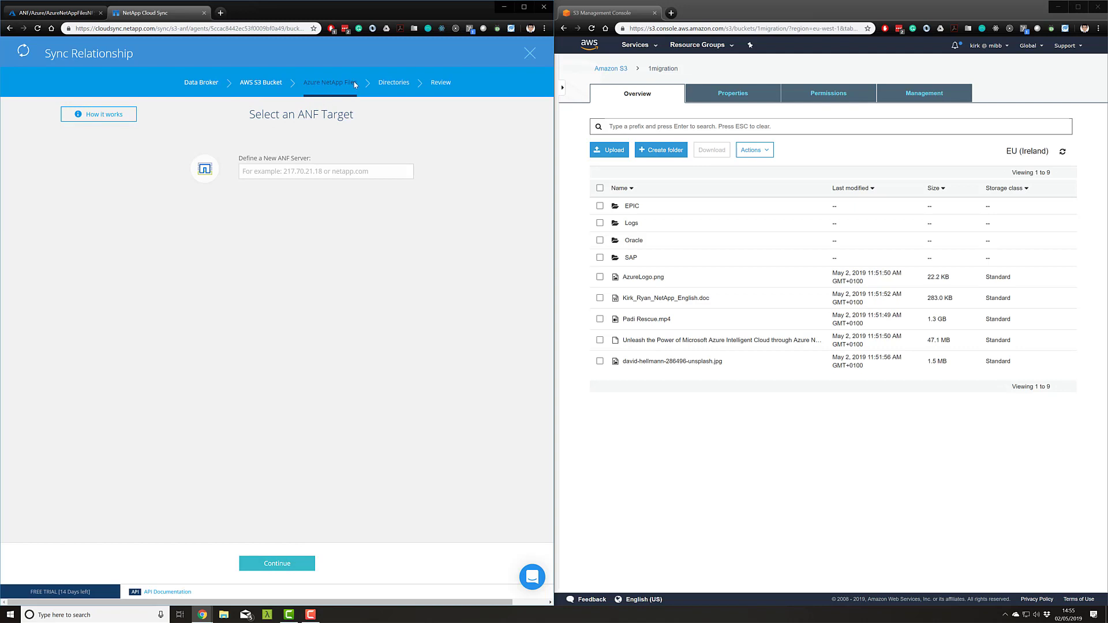
Enter 172.22.0.4 as the Azure NetApp Files target server, then switch to Azure portal
left_click(324, 171)
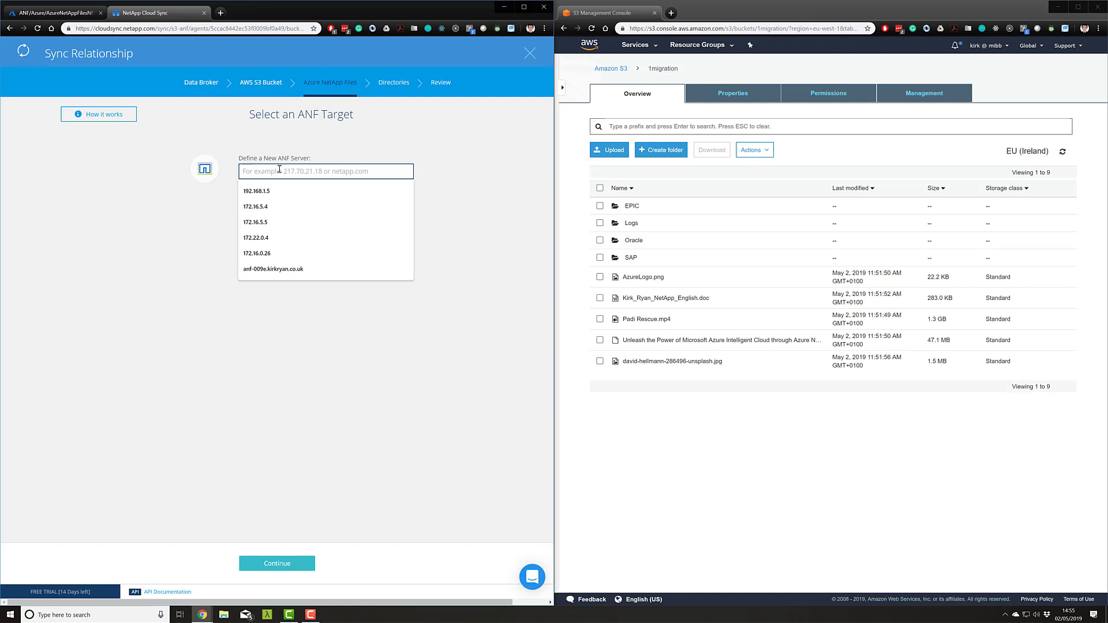
left_click(256, 237)
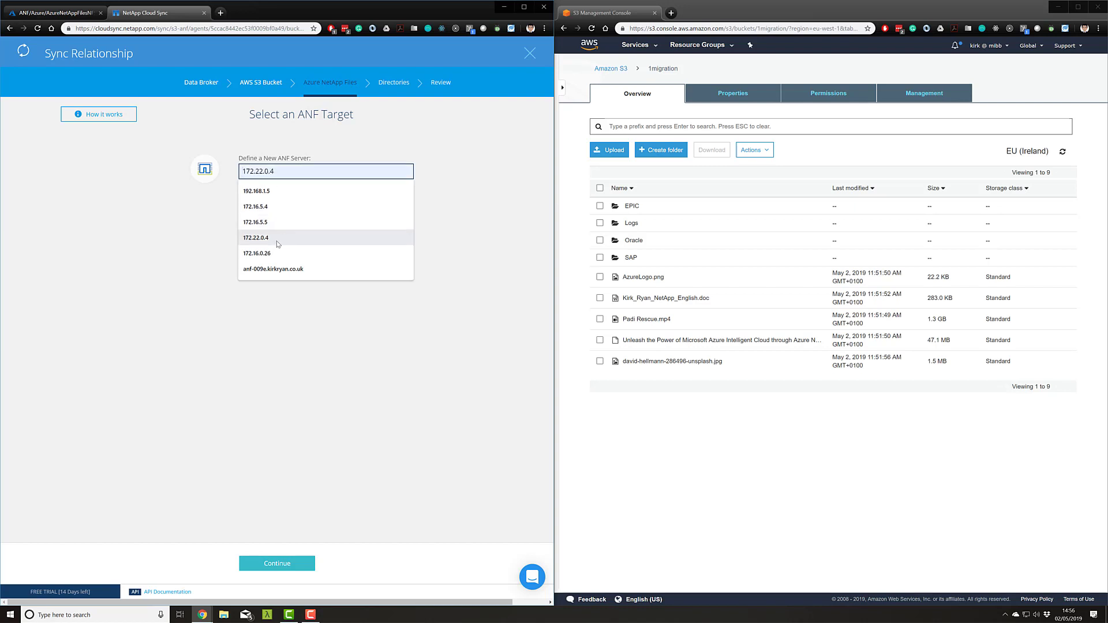
left_click(256, 237)
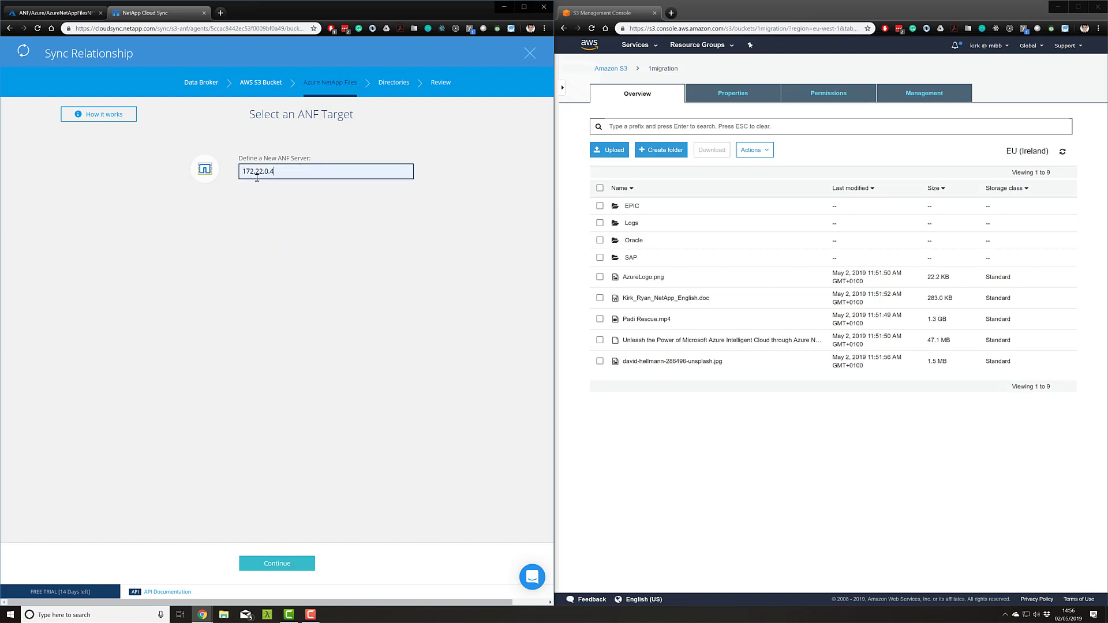
left_click(53, 12)
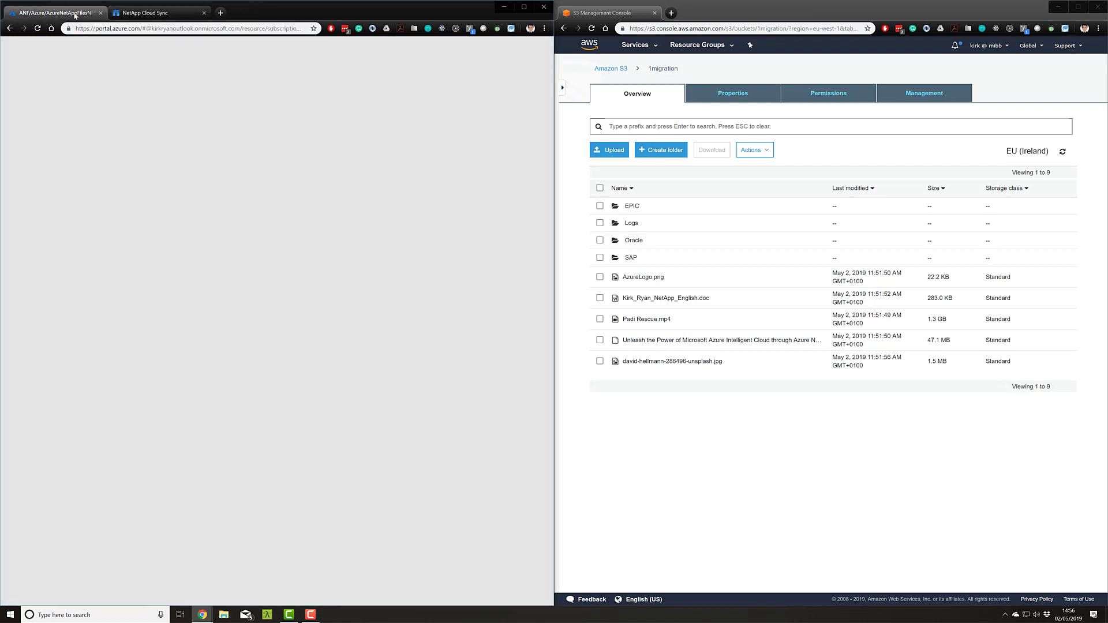
Check the volume mount path 172.22.0.4:/AzureNetAppFilesNFS and return to Cloud Sync
left_click(53, 13)
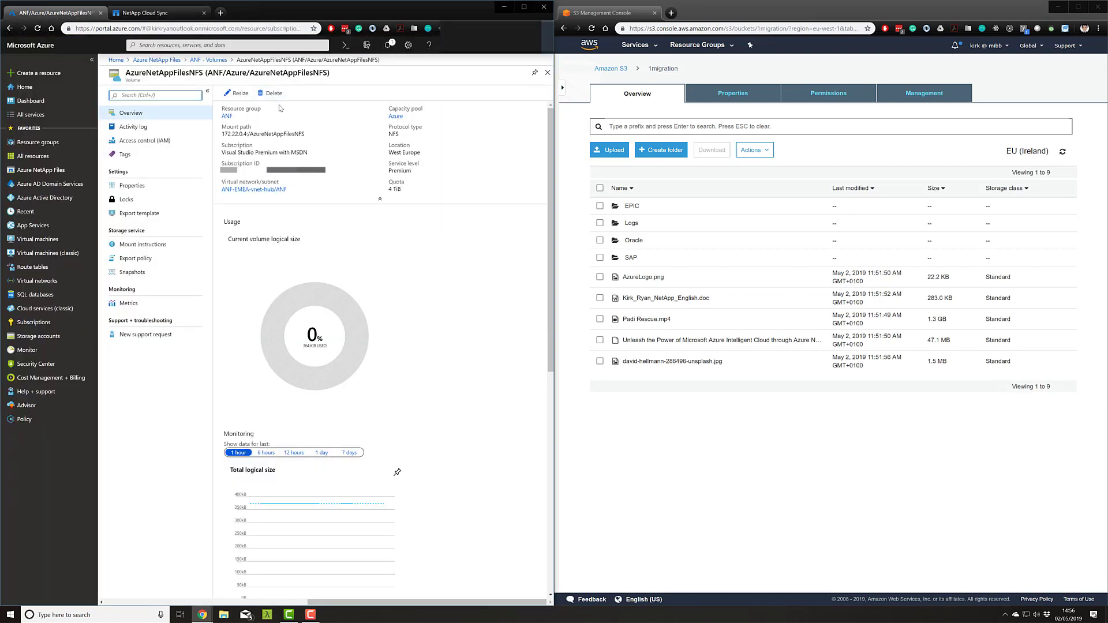
mouse_move(221, 137)
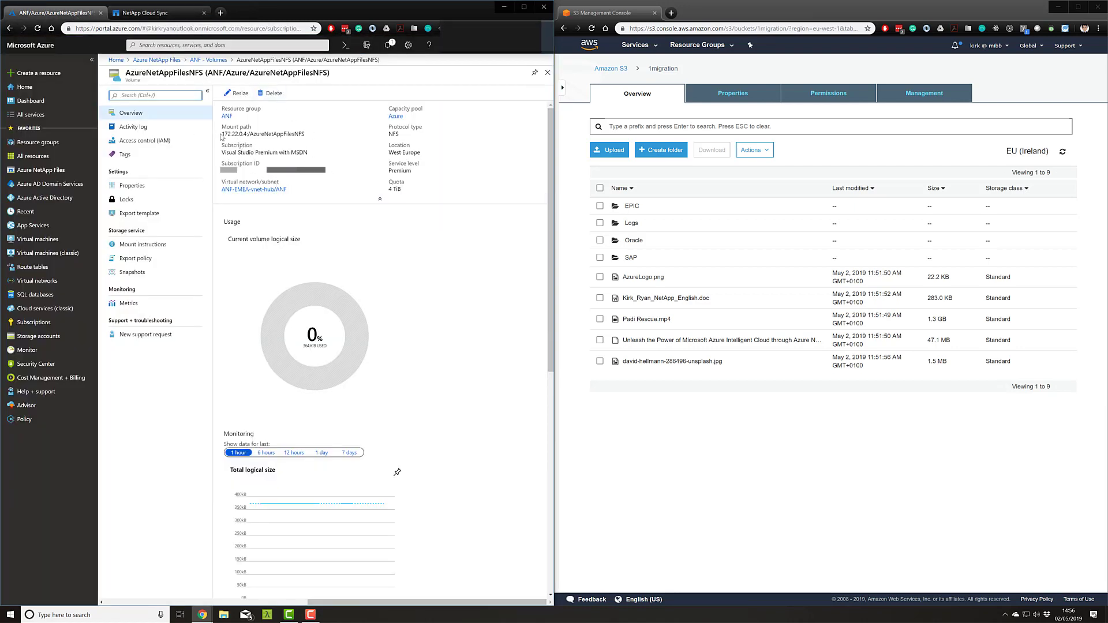
double_click(230, 134)
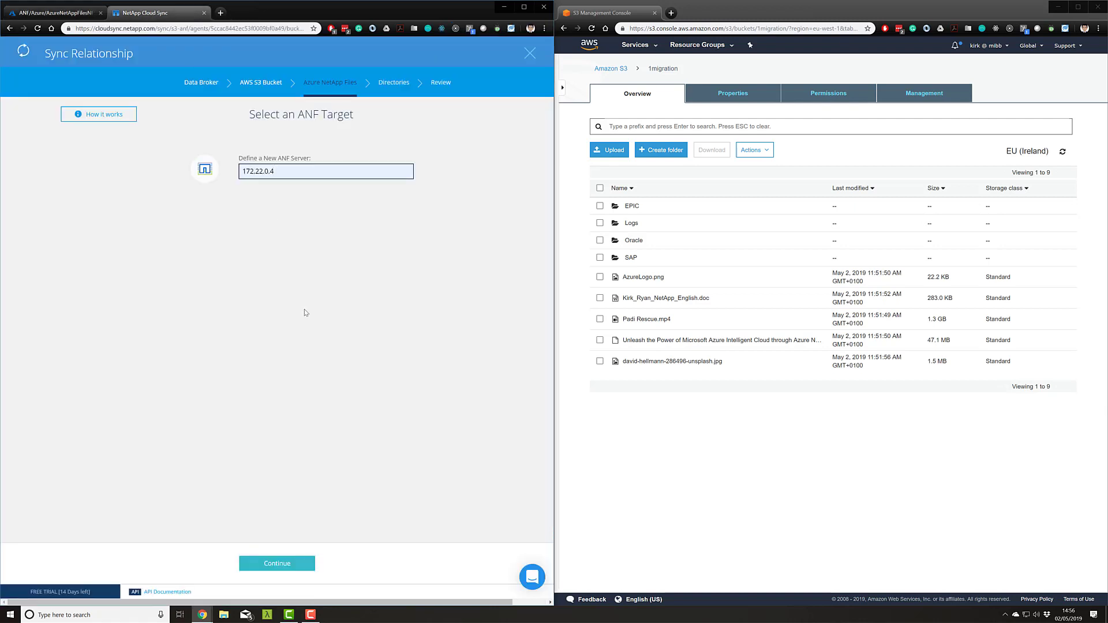
Pick /AzureNetAppFilesNFS as the target directory and continue to the relationship review
left_click(276, 563)
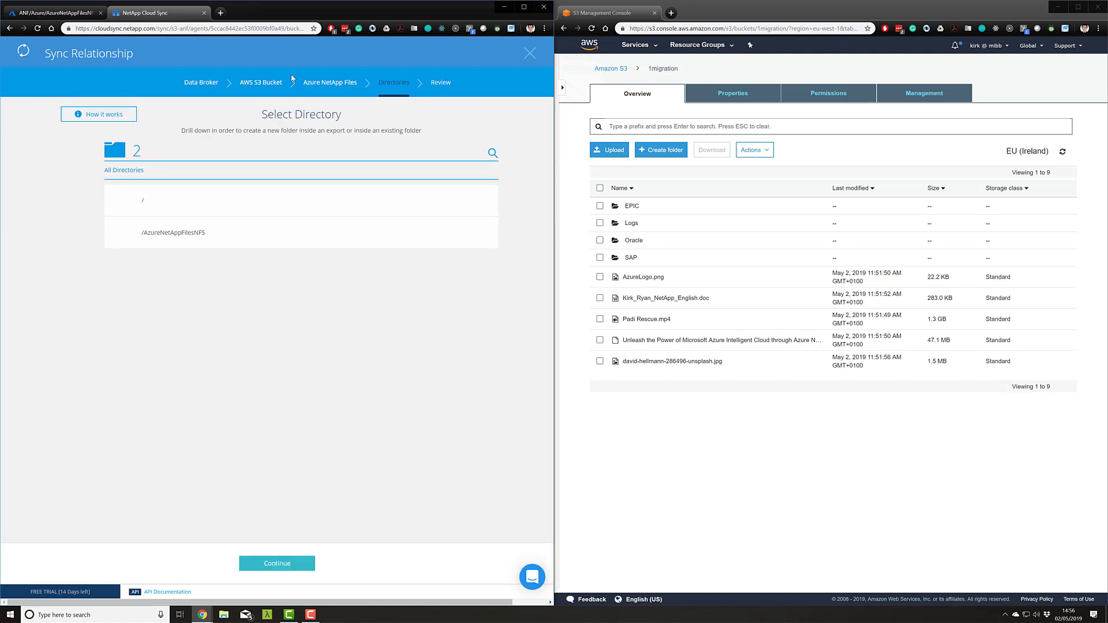
left_click(173, 232)
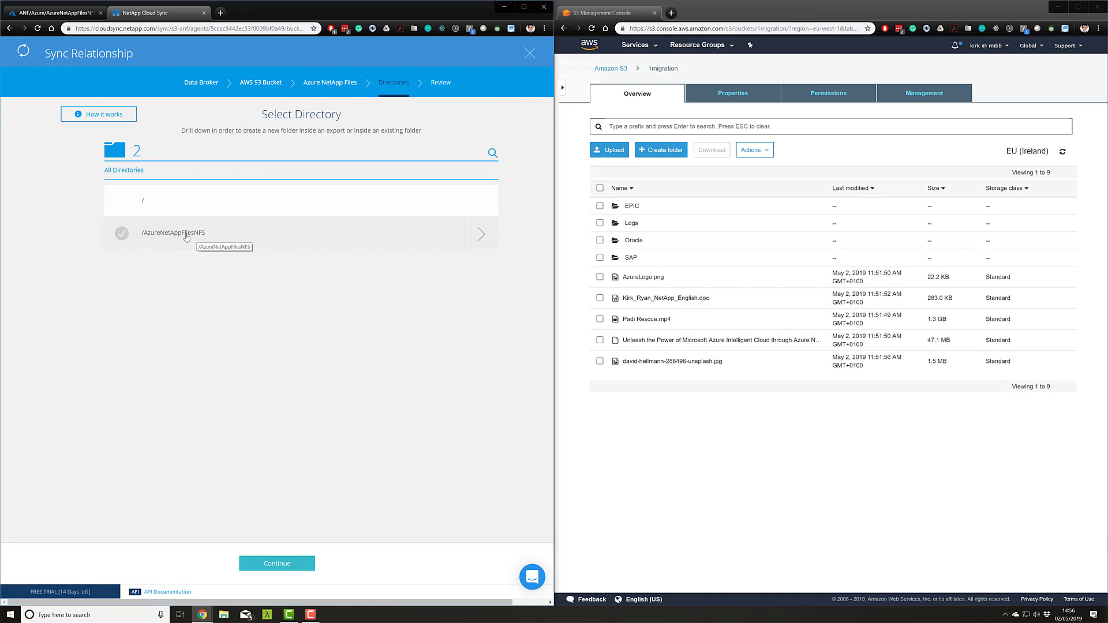
left_click(121, 233)
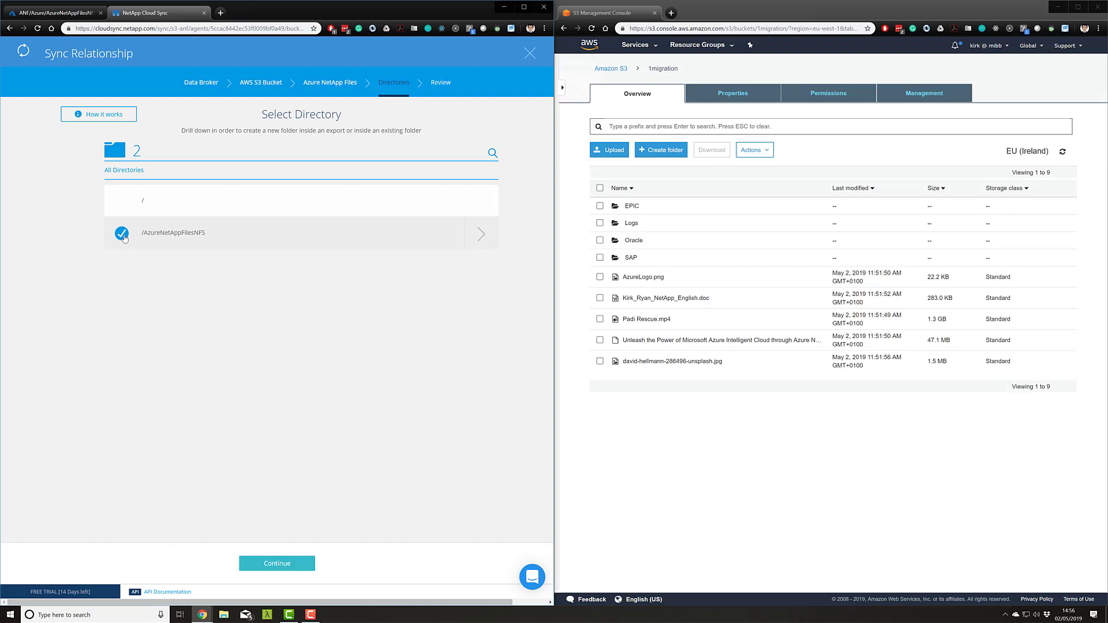
mouse_move(438, 272)
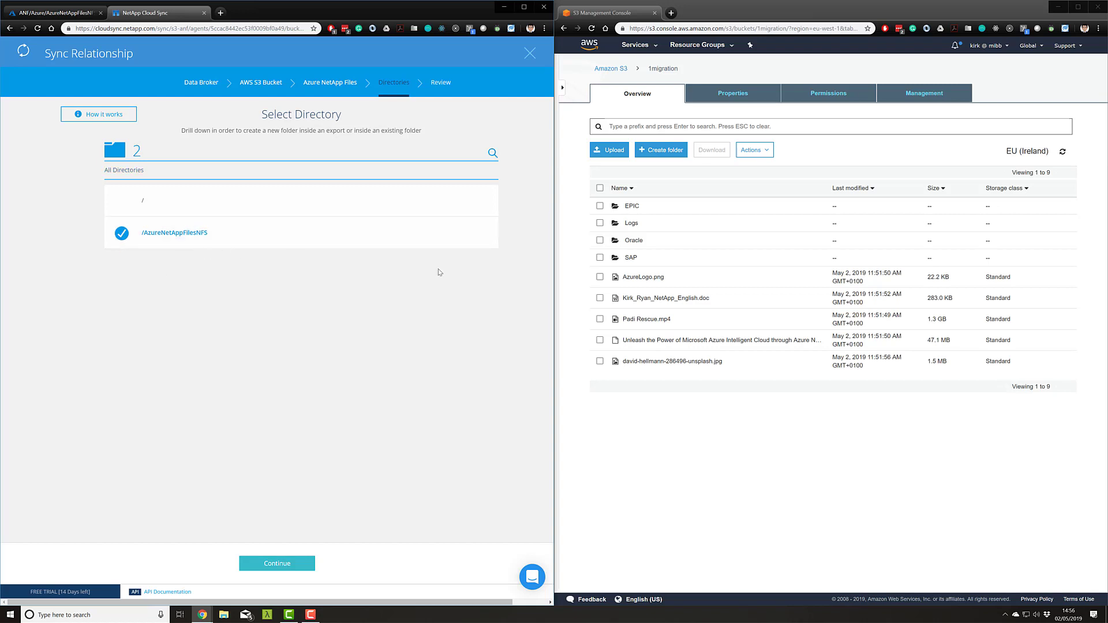
mouse_move(712, 422)
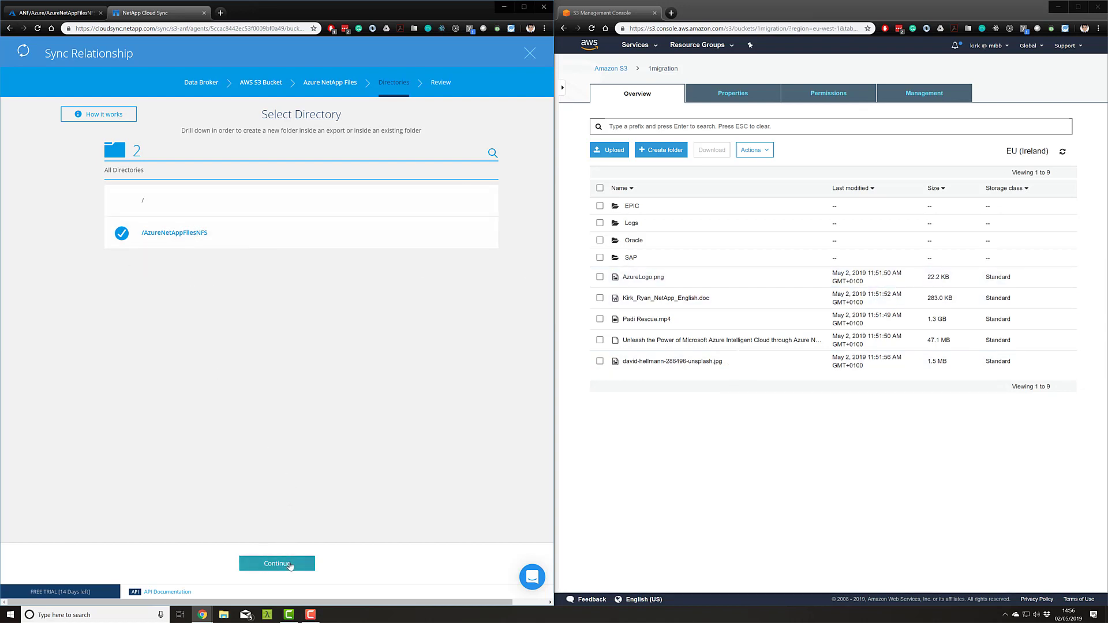
left_click(277, 563)
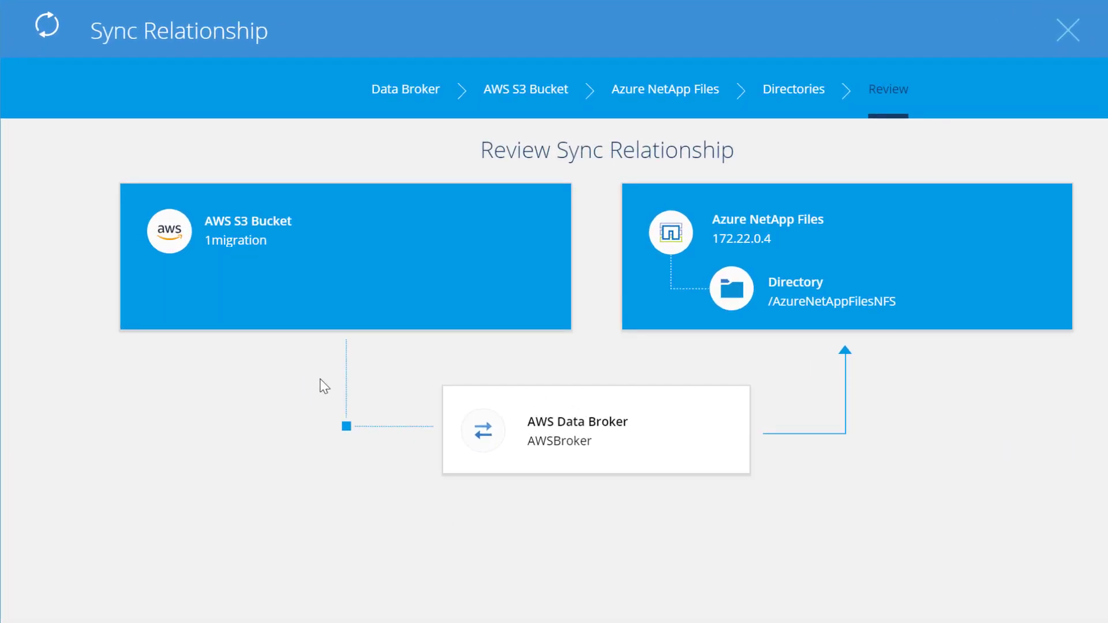
mouse_move(715, 214)
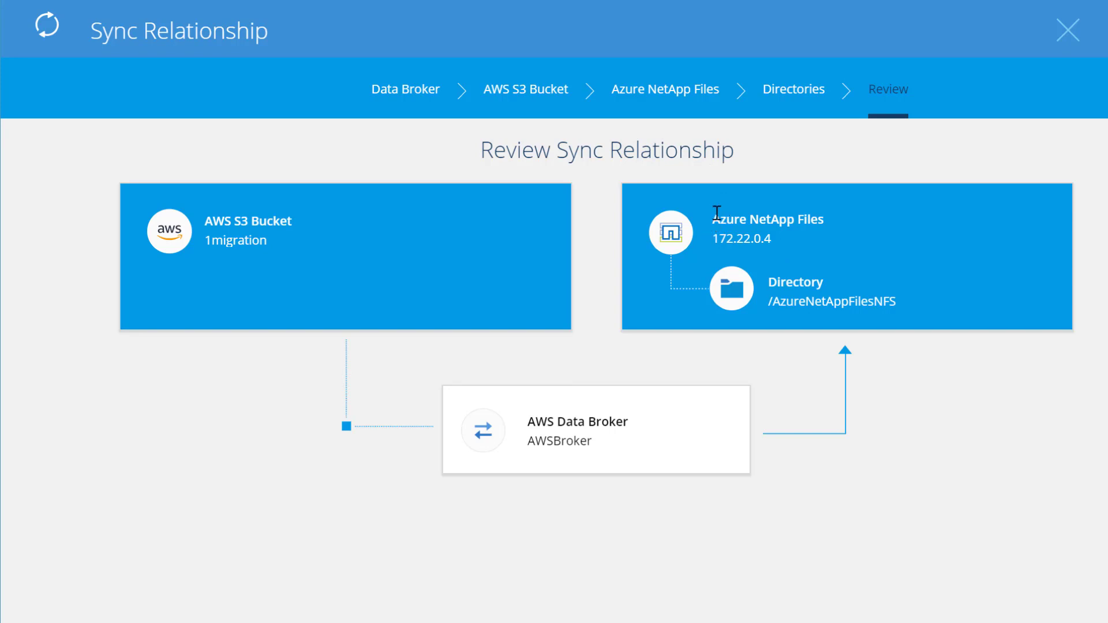
mouse_move(878, 299)
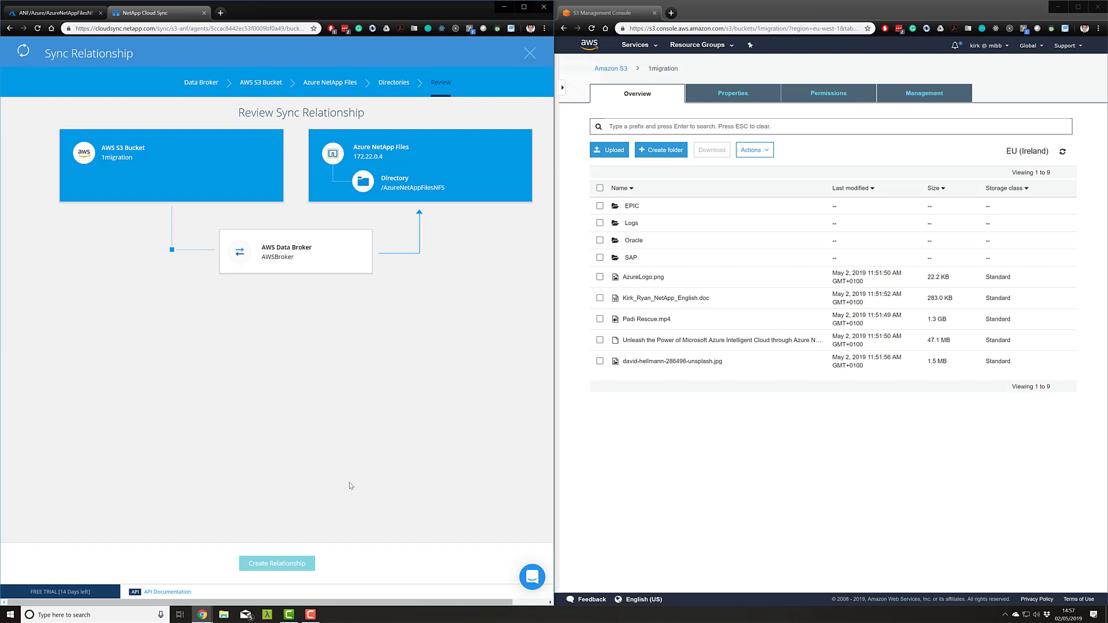
Create the 1migration to /AzureNetAppFilesNFS relationship and open its dashboard once synced
left_click(277, 563)
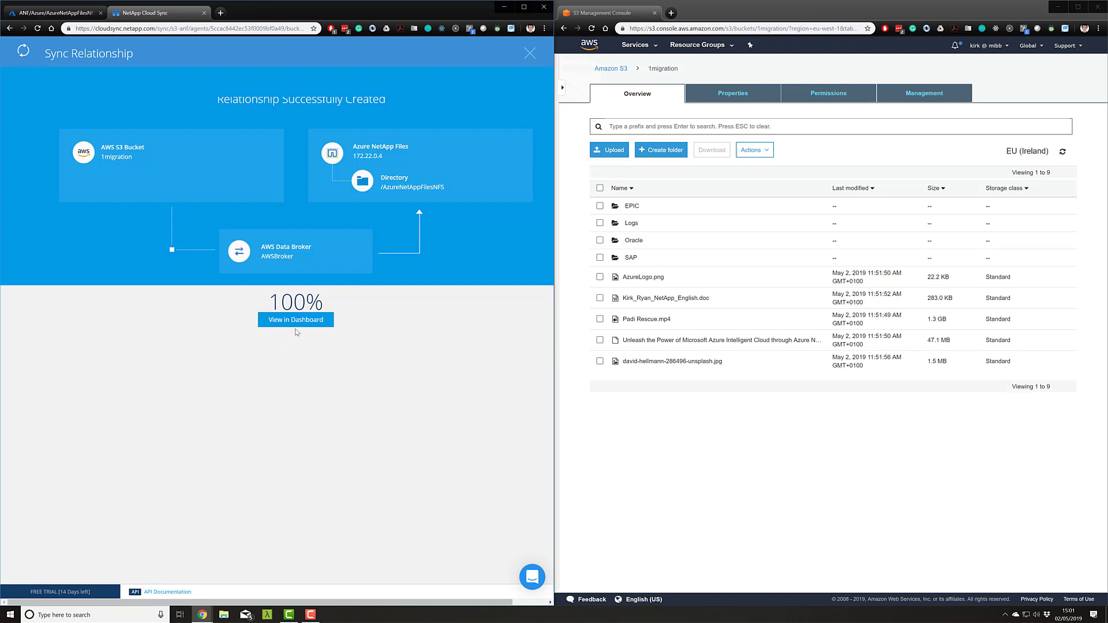
left_click(295, 319)
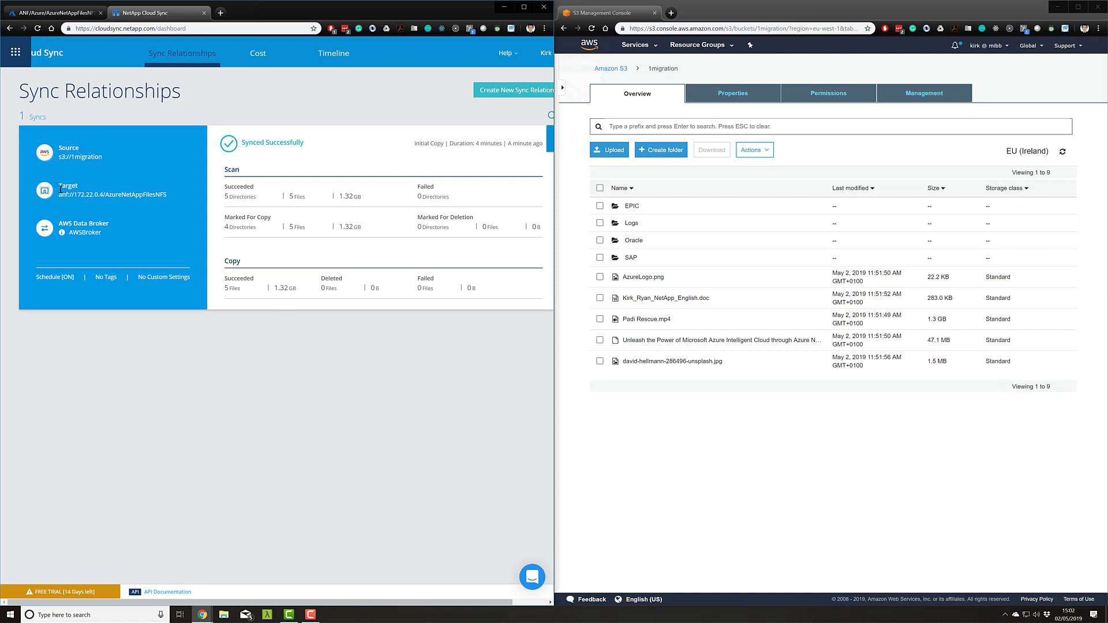
mouse_move(63, 236)
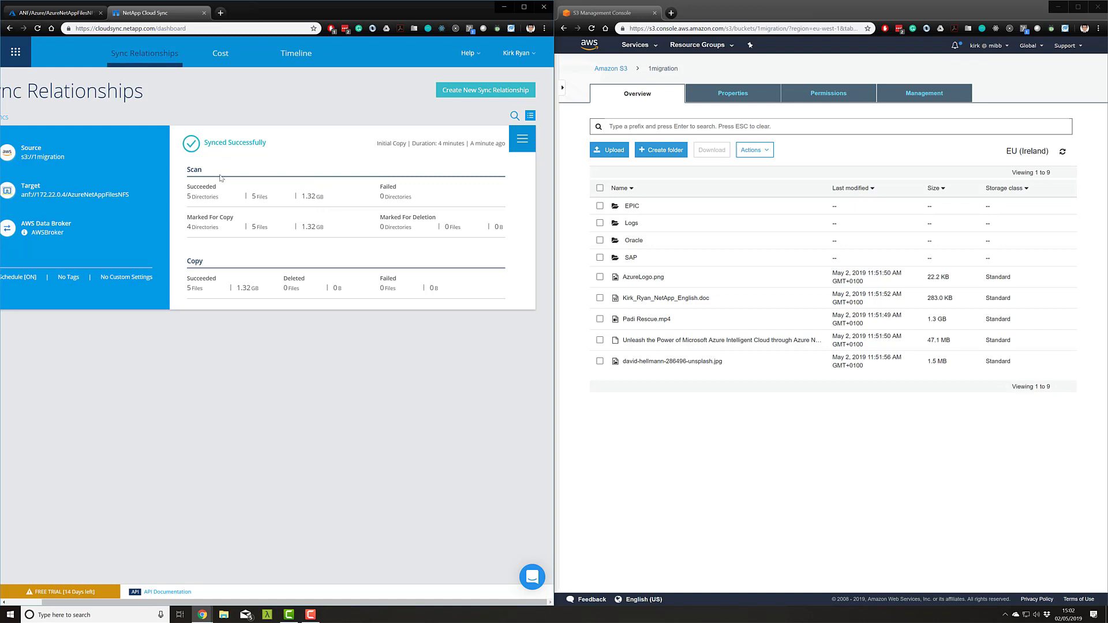
mouse_move(316, 258)
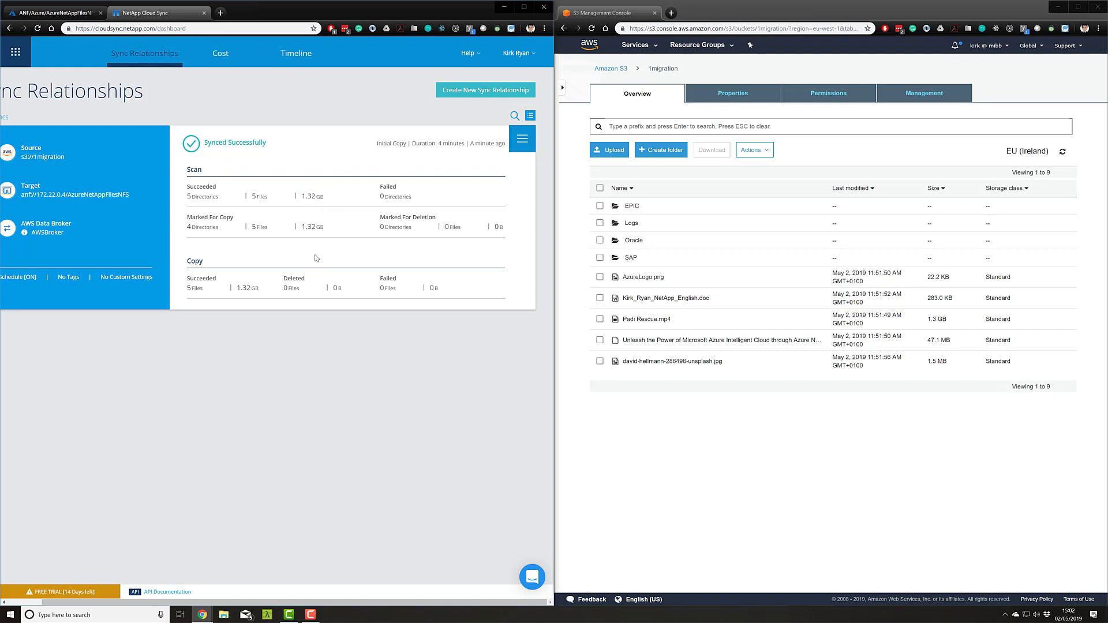
mouse_move(297, 296)
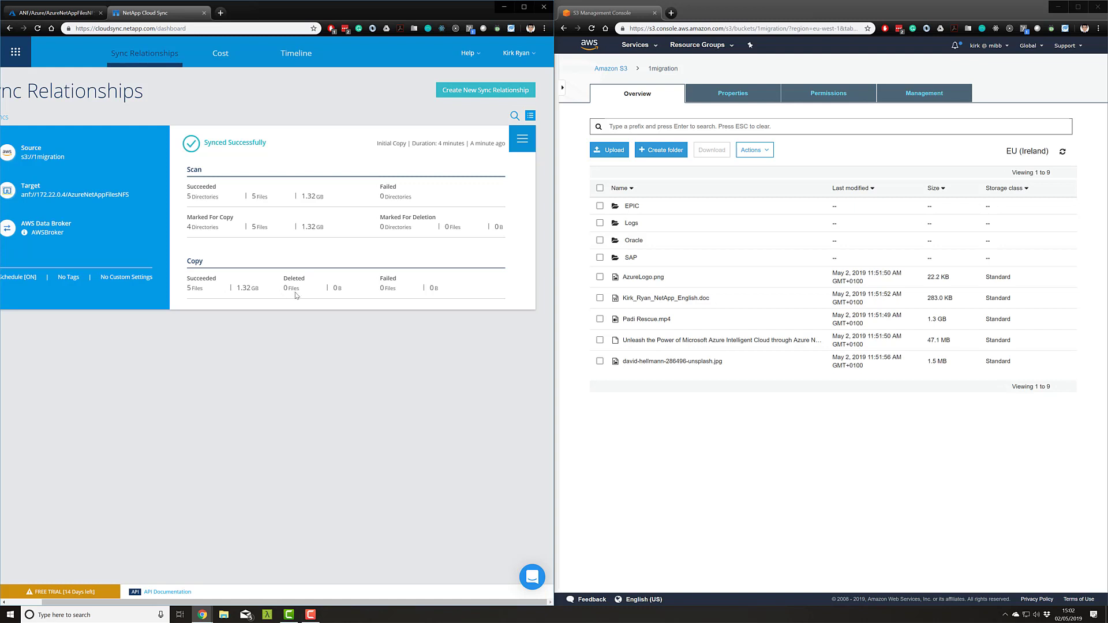
mouse_move(456, 292)
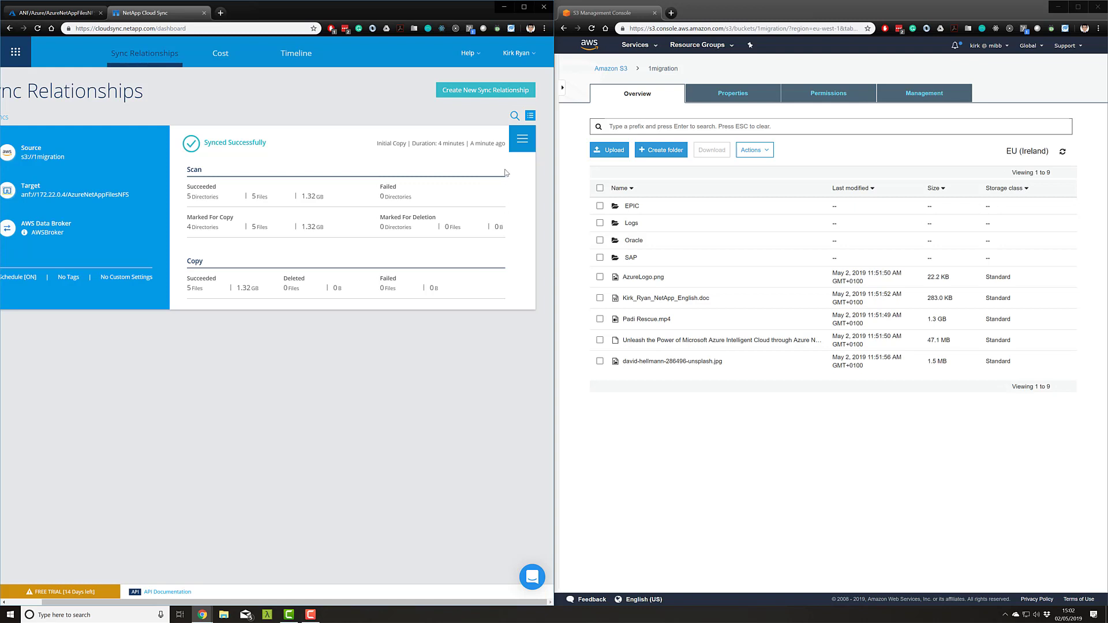
Open the relationship's actions menu after confirming 5 files, 1.32 GB synced
left_click(522, 139)
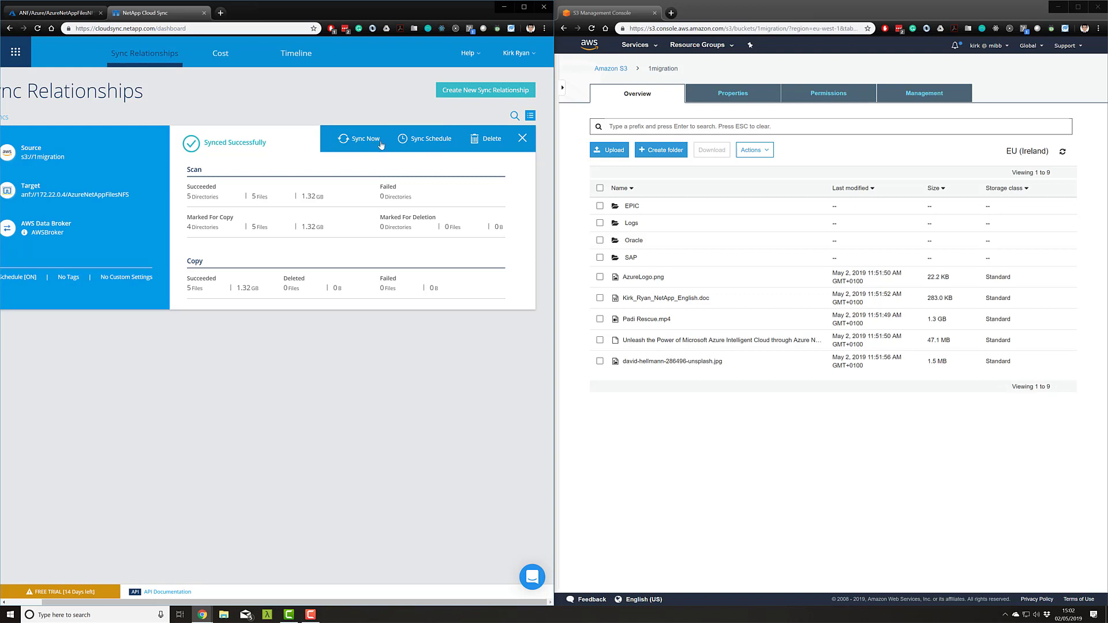
Review the Sync Schedule, confirming it is ON and repeats every 1 day
left_click(423, 138)
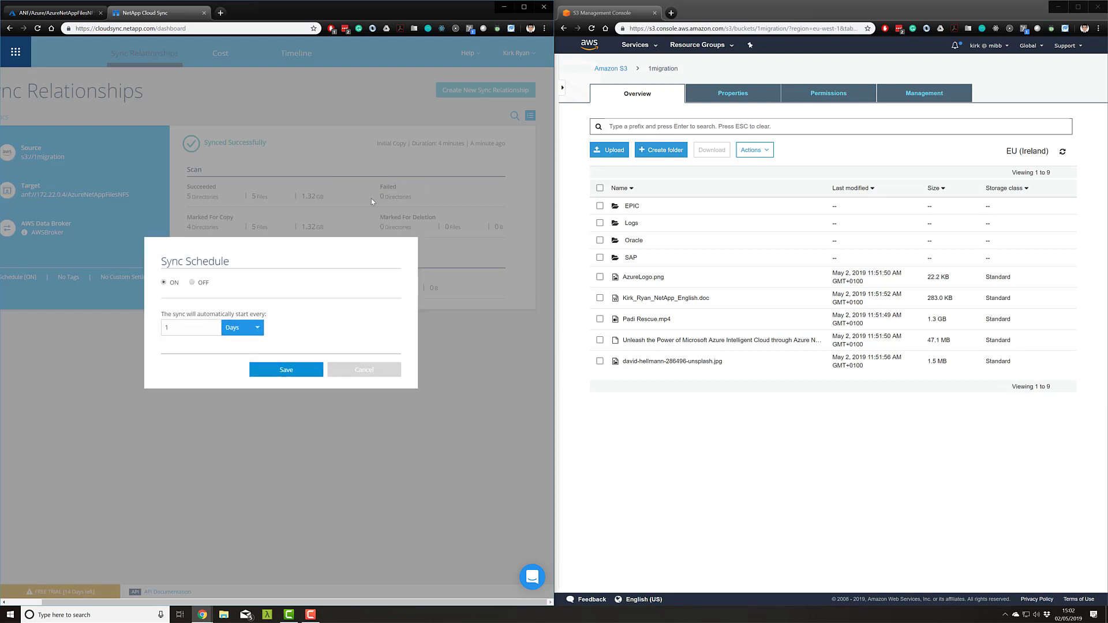
left_click(242, 327)
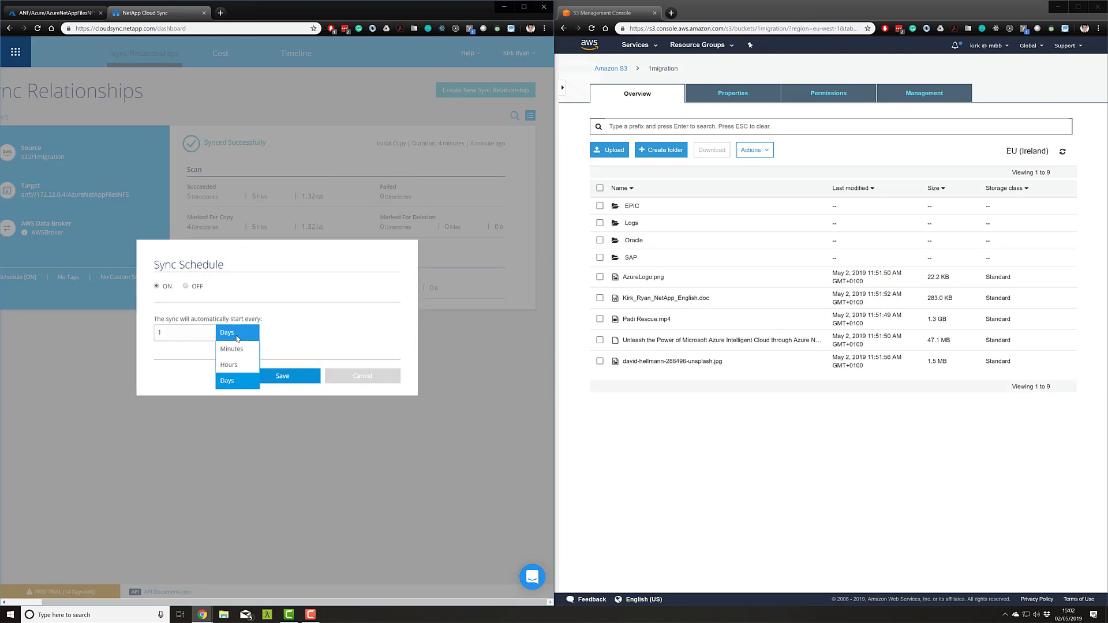
mouse_move(232, 348)
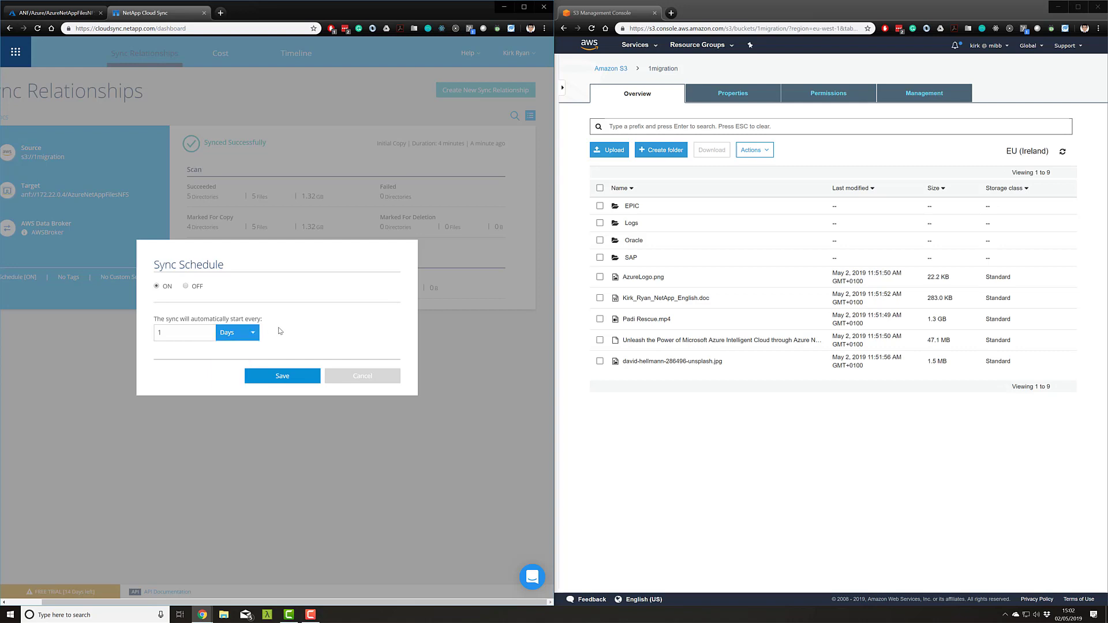
left_click(362, 376)
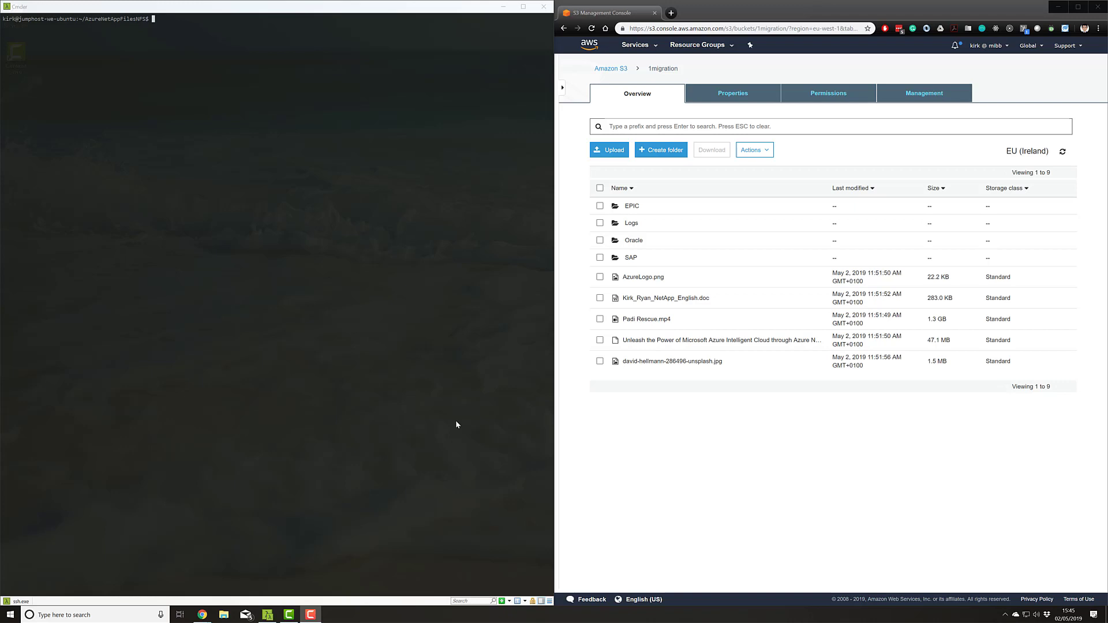
Type ls -l in the AzureNetAppFilesNFS directory to list its contents
type("ls -l")
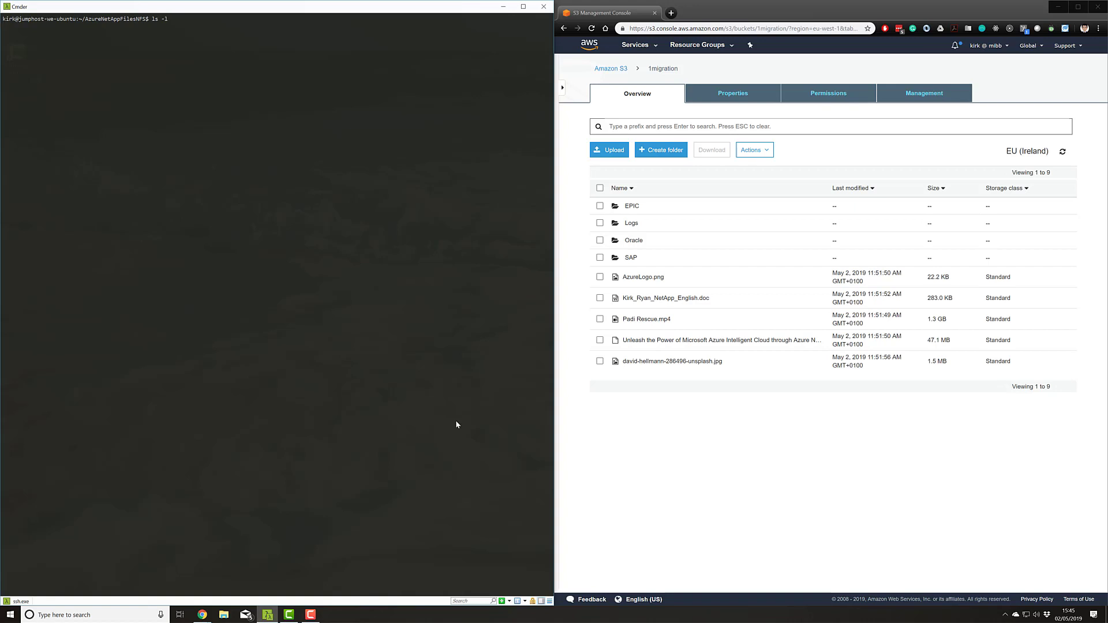
mouse_move(402, 343)
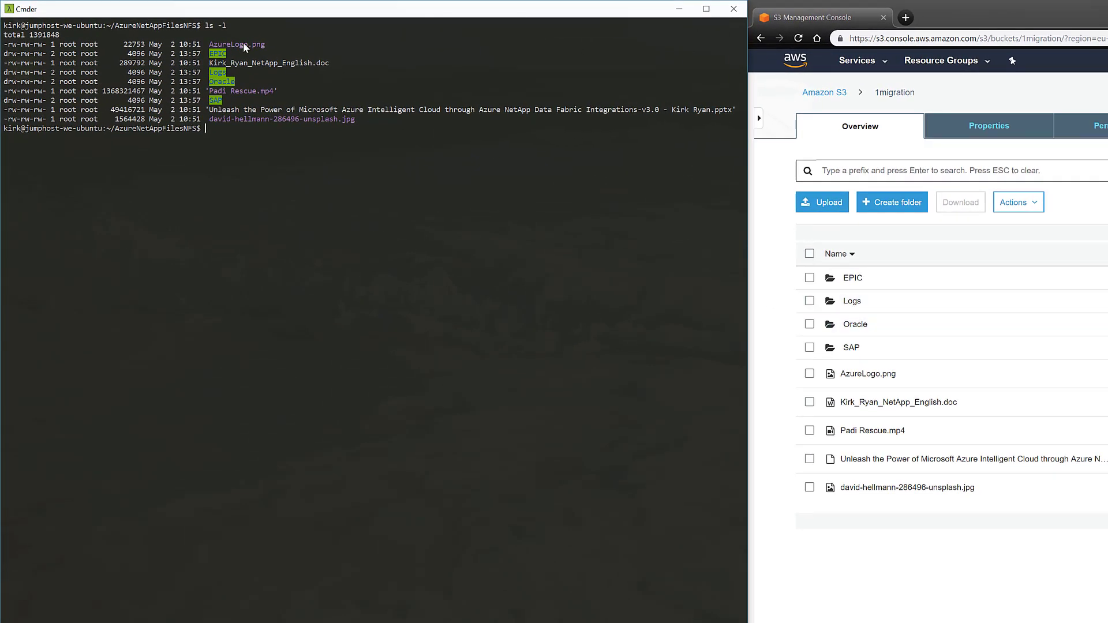
mouse_move(885, 531)
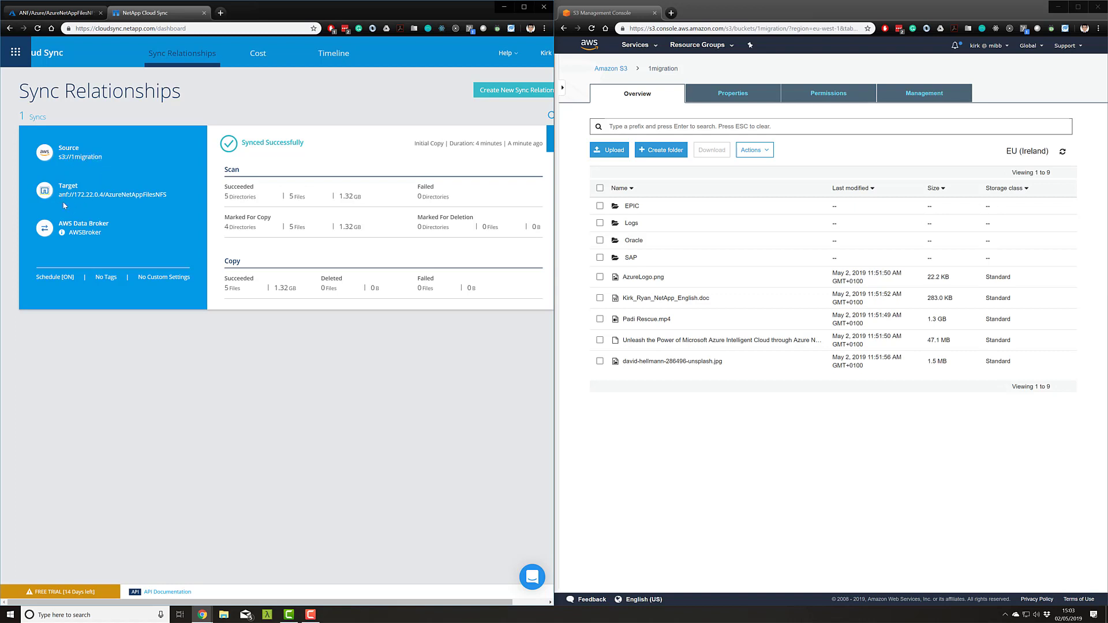
mouse_move(119, 216)
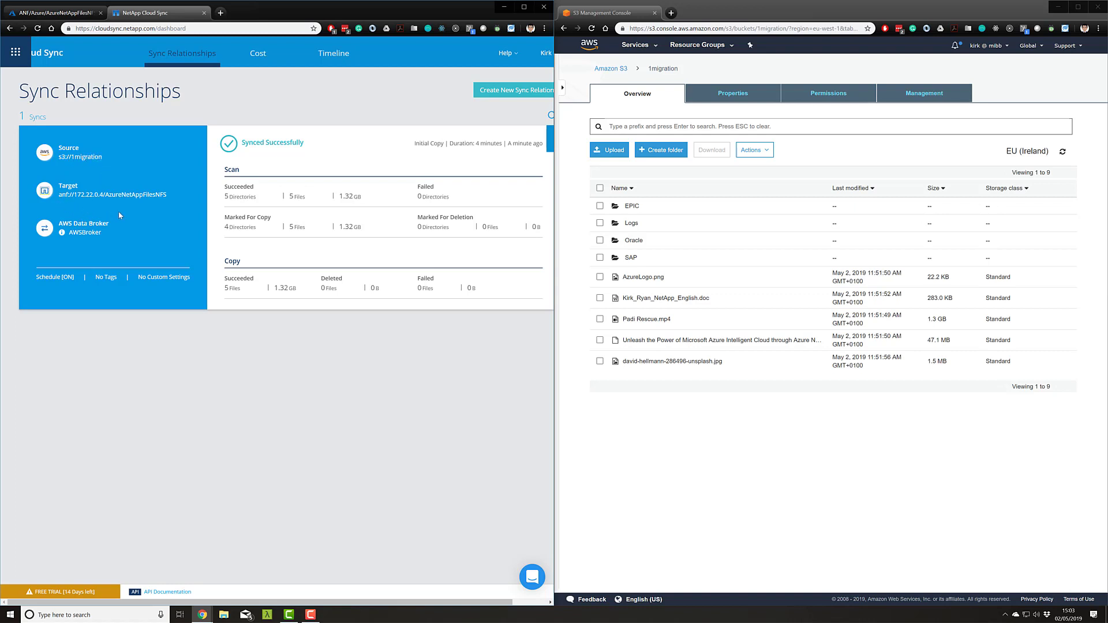